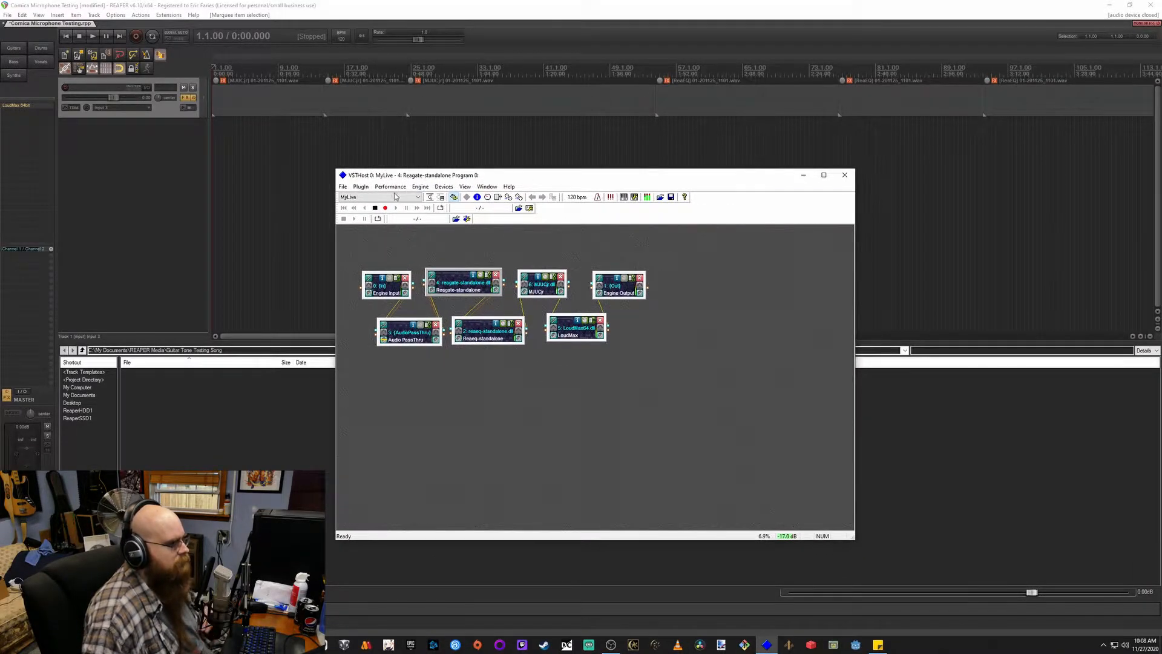
pyautogui.moveTo(687, 331)
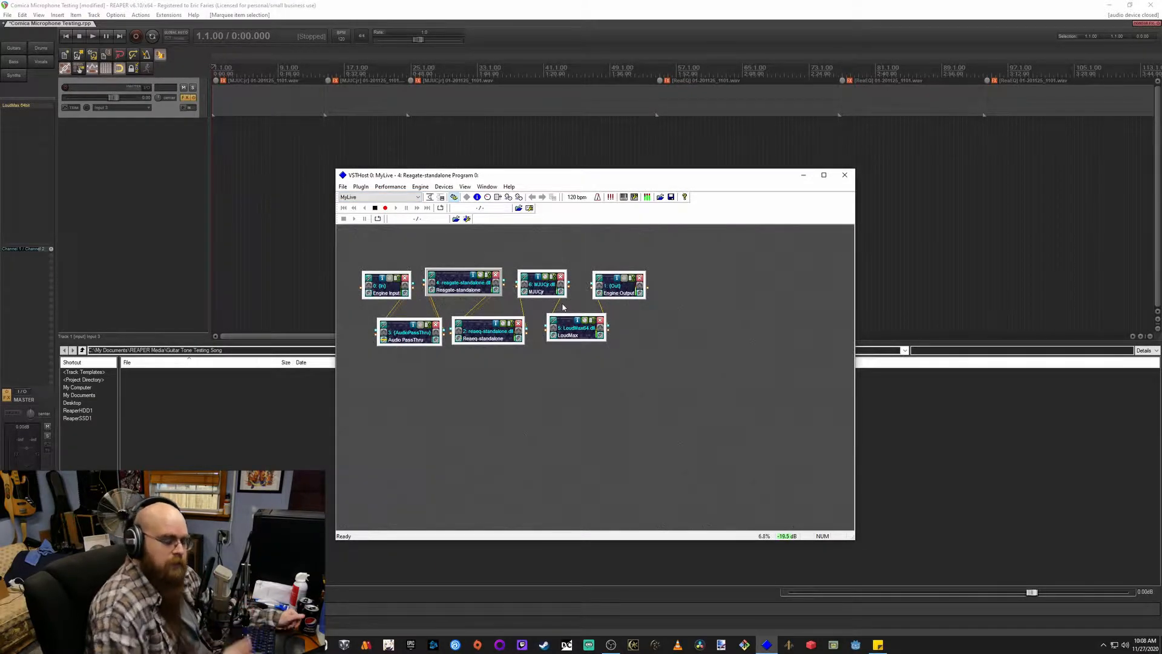
pyautogui.moveTo(582, 406)
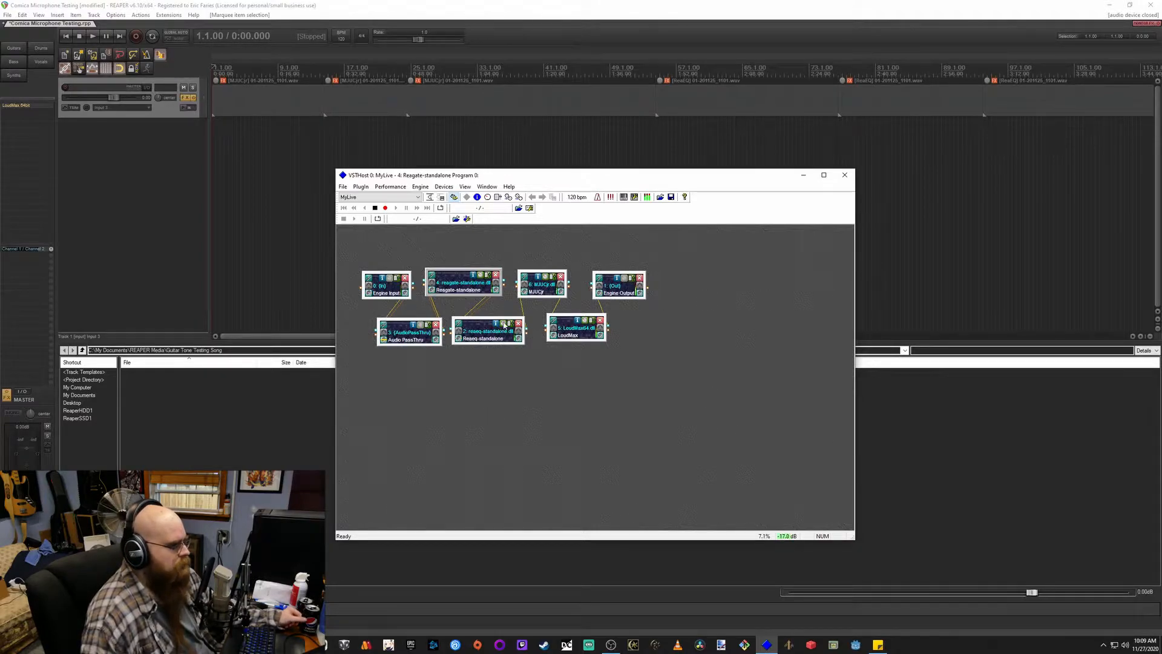
# Open the ReaEQ editor to see band 5 as a low pass near 18098 Hz
pyautogui.doubleClick(489, 330)
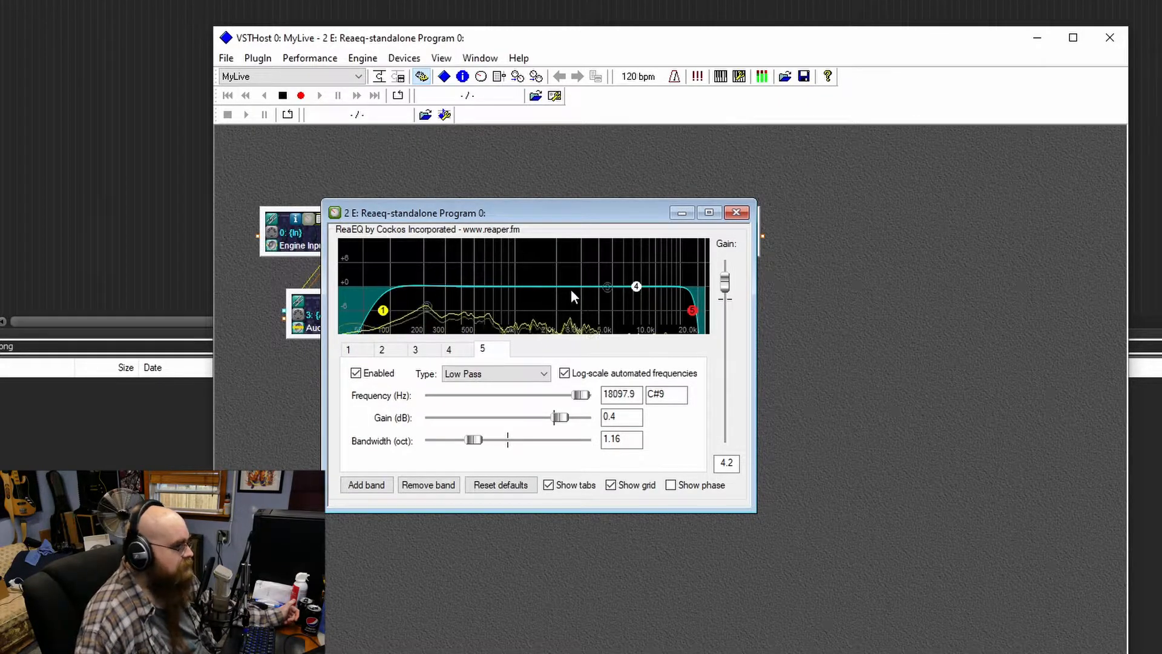
pyautogui.moveTo(637, 290)
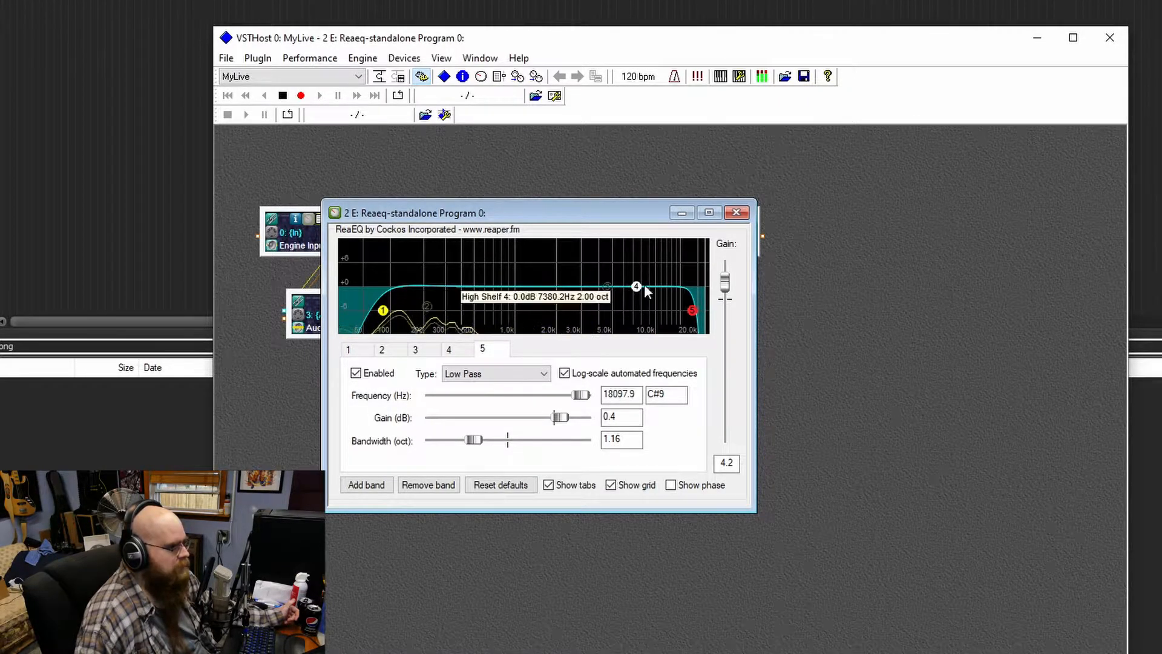
pyautogui.moveTo(428, 308)
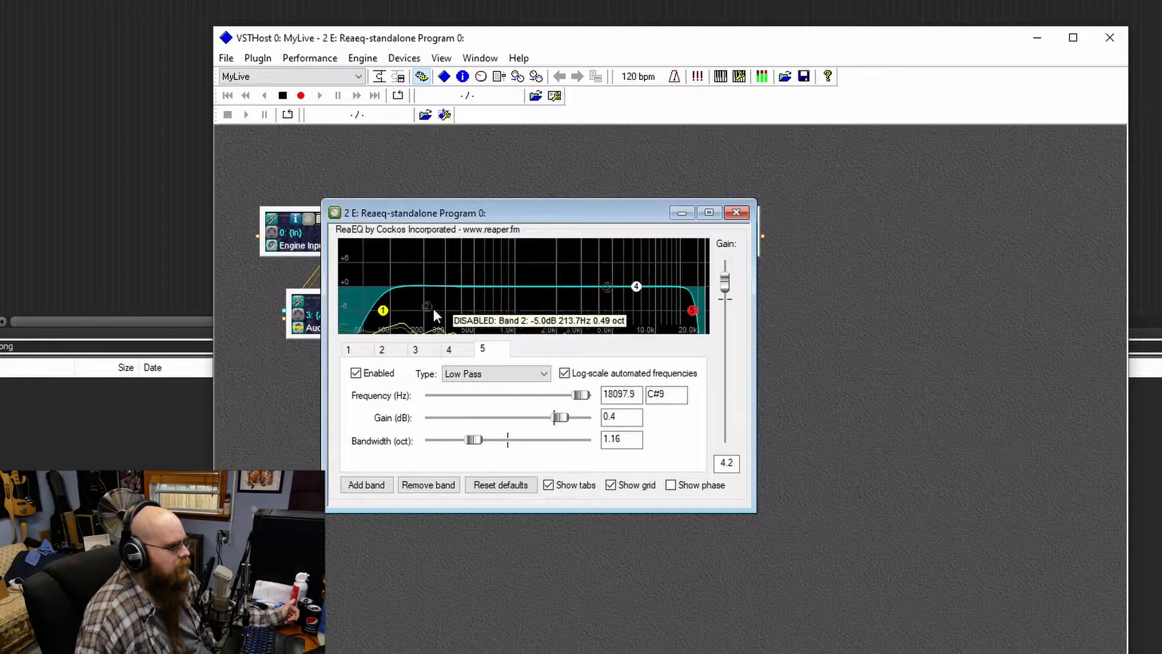
pyautogui.moveTo(419, 304)
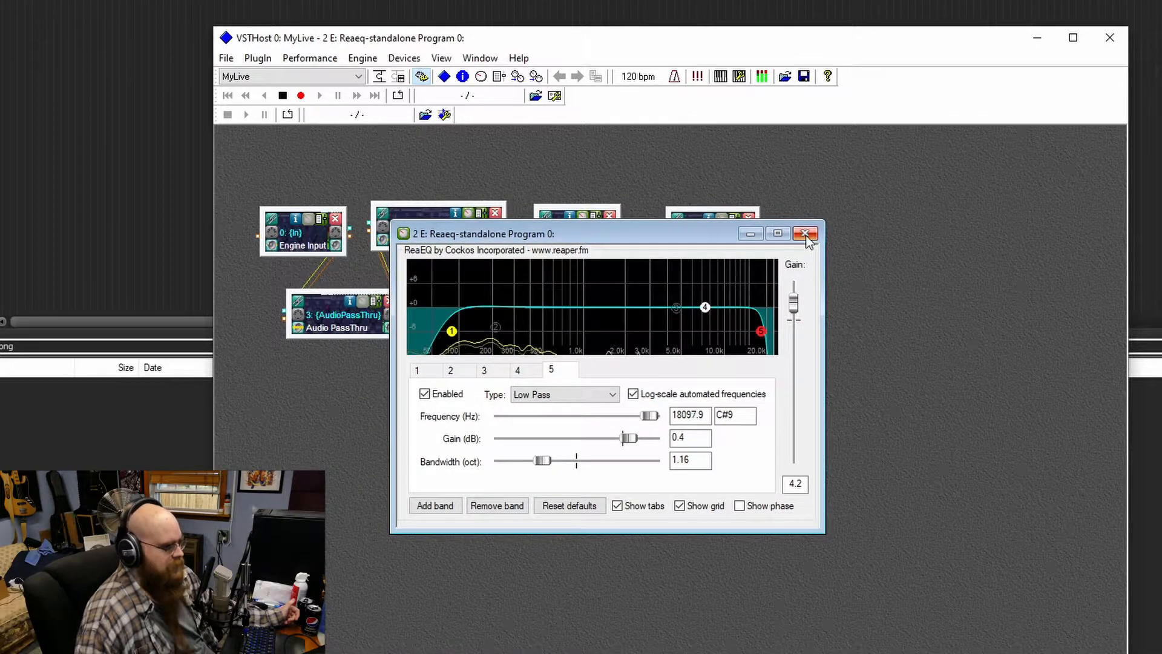
# Close ReaEQ, then view and close the MJUCjr compressor controls
pyautogui.click(806, 233)
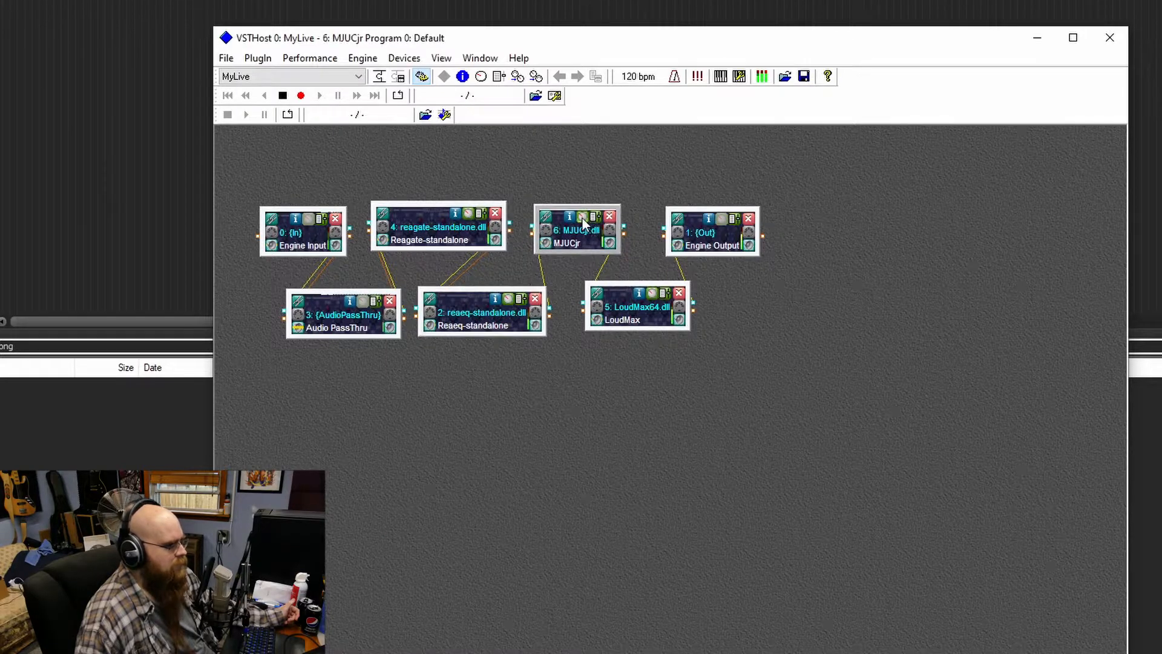
pyautogui.doubleClick(583, 229)
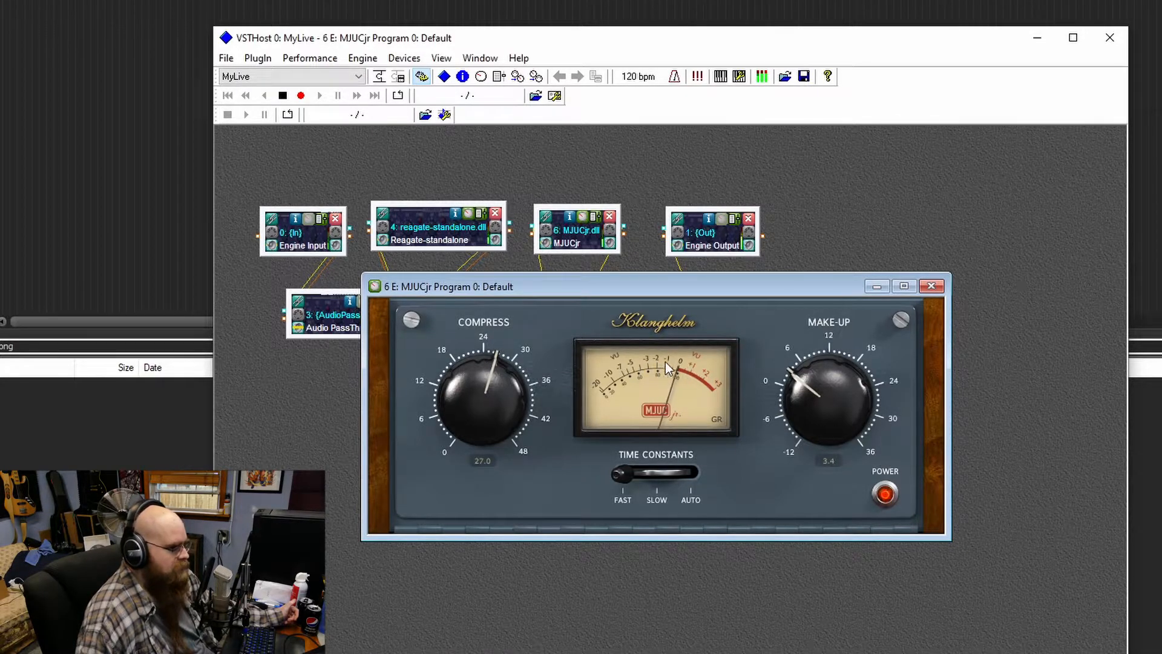
pyautogui.moveTo(653, 376)
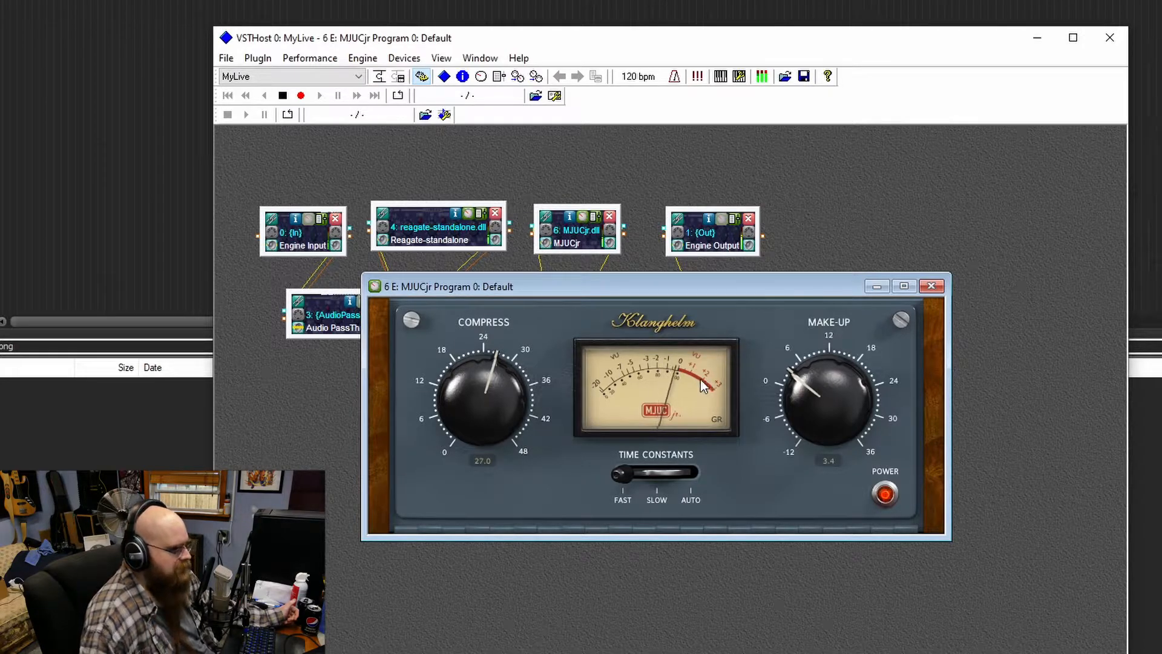
pyautogui.click(931, 287)
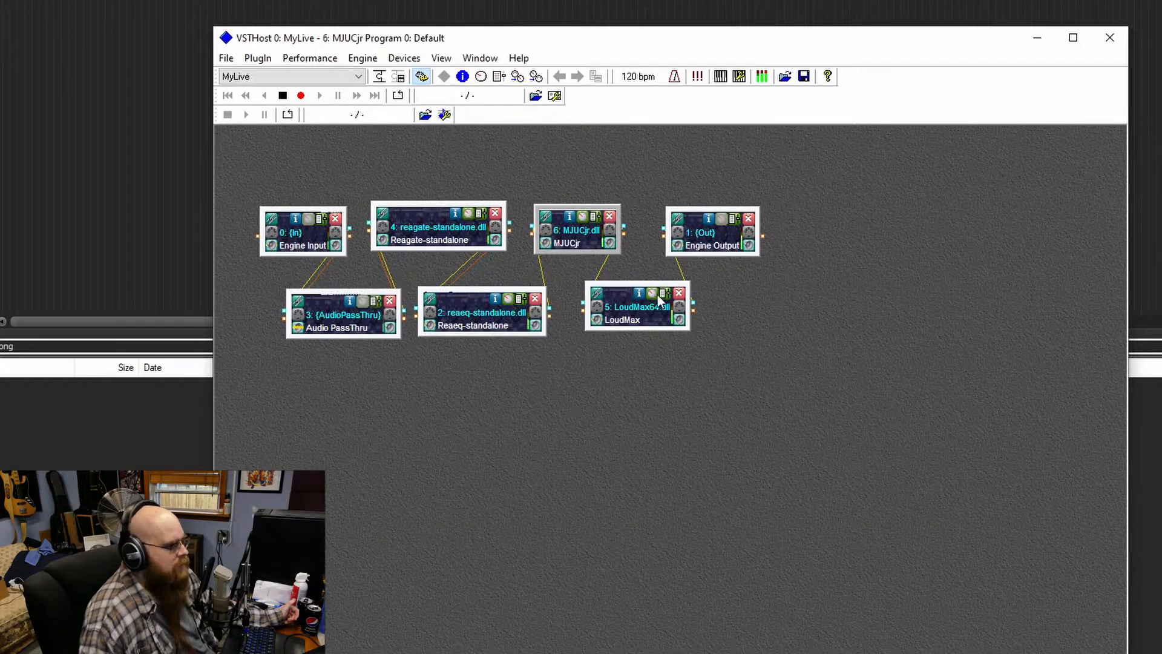
# Open LoudMax, showing a -21.1 dB threshold and -6.1 dB output
pyautogui.doubleClick(637, 307)
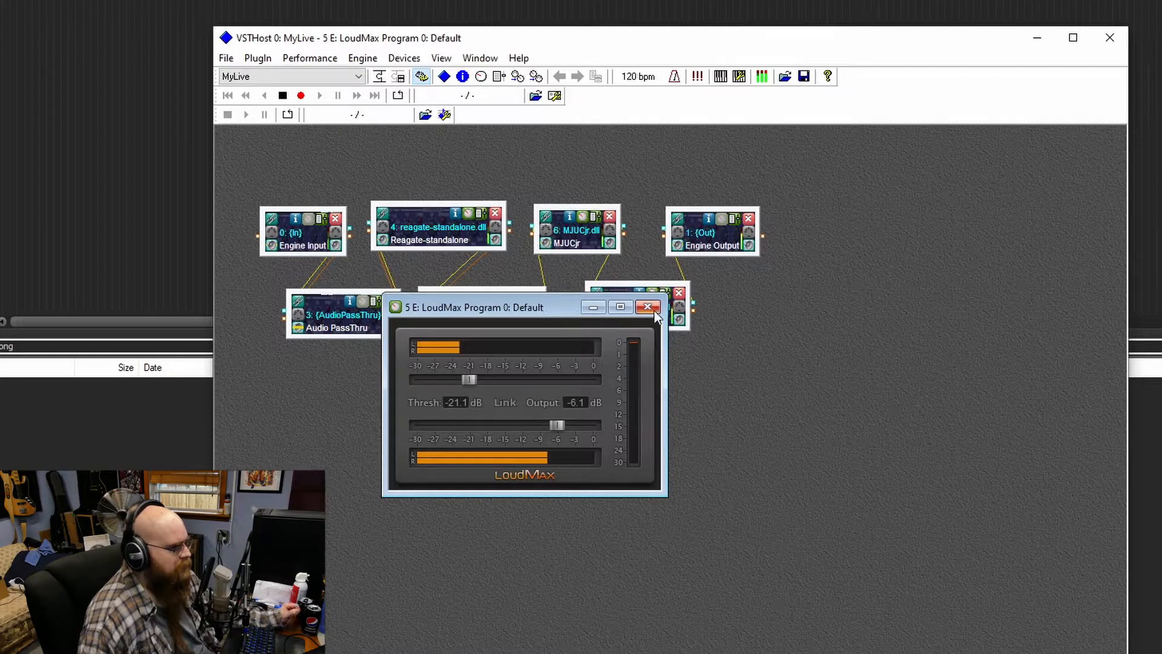
pyautogui.moveTo(648, 307)
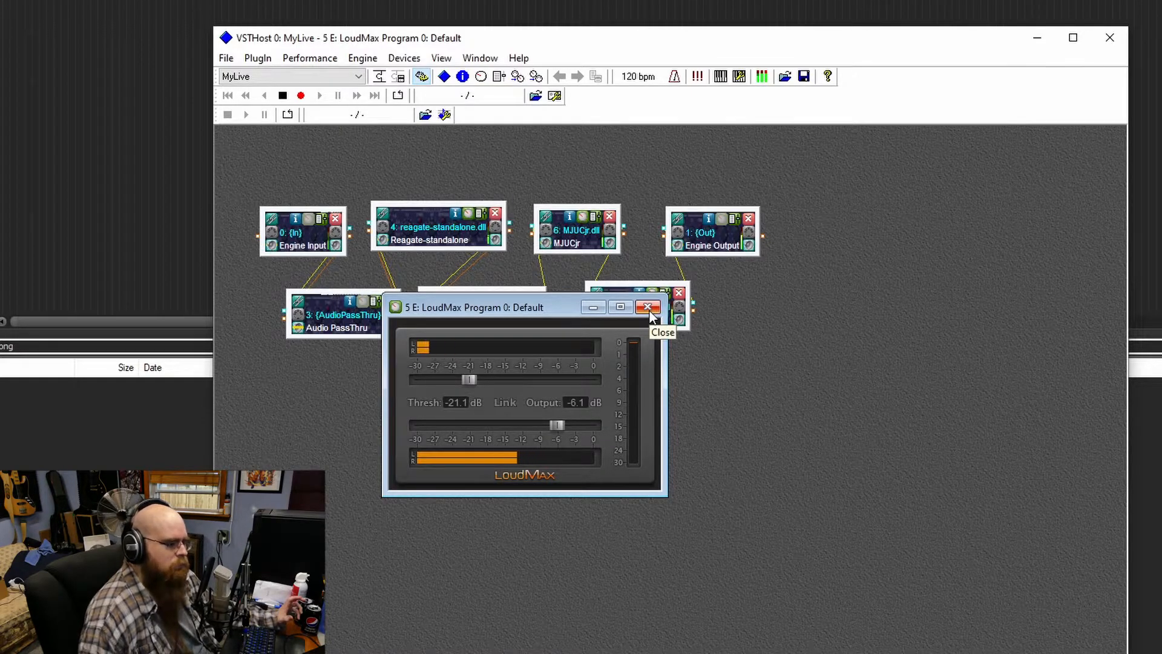
# Close LoudMax, then view and close the 1.3 dB Engine Output volume panel
pyautogui.click(648, 307)
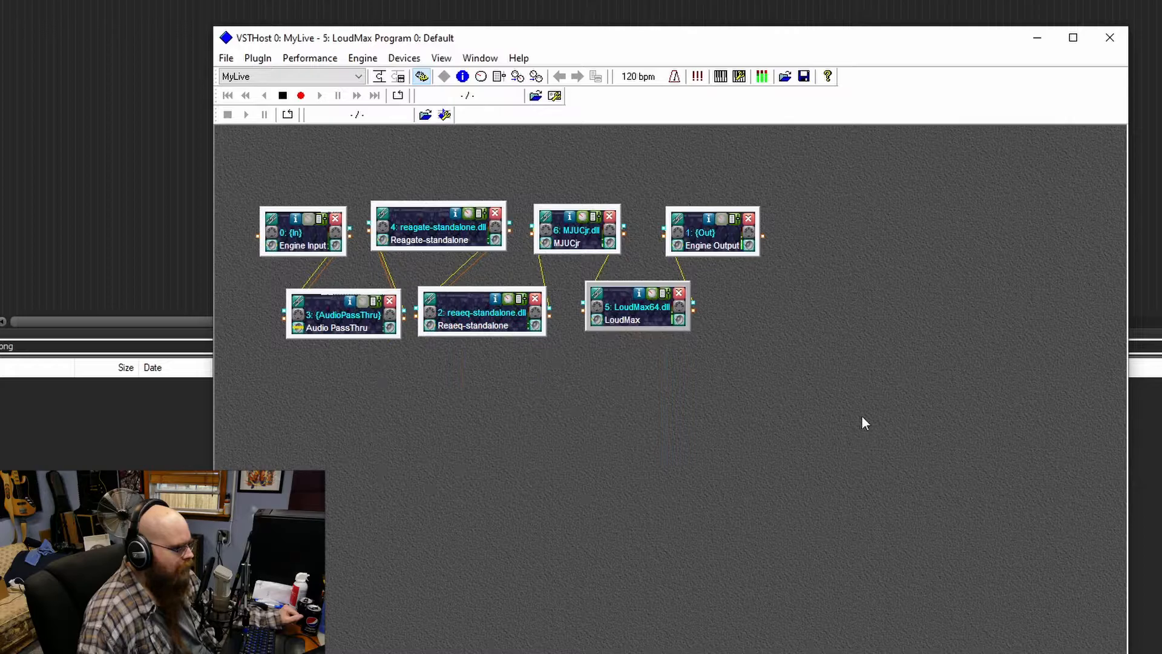
pyautogui.click(711, 231)
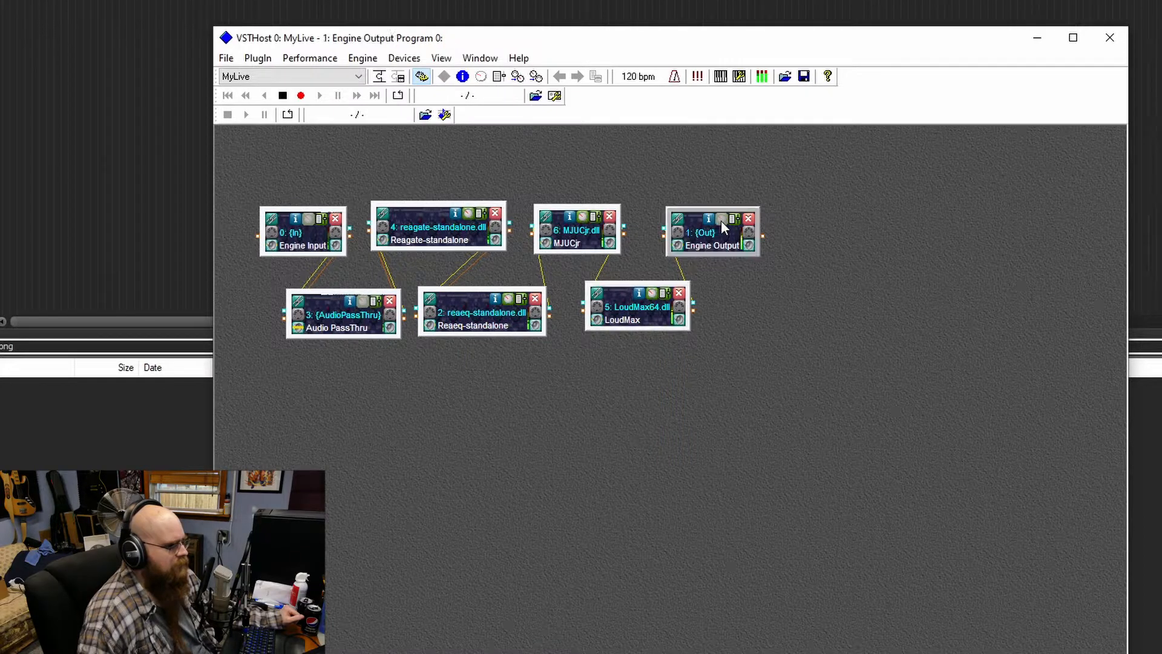
pyautogui.click(709, 231)
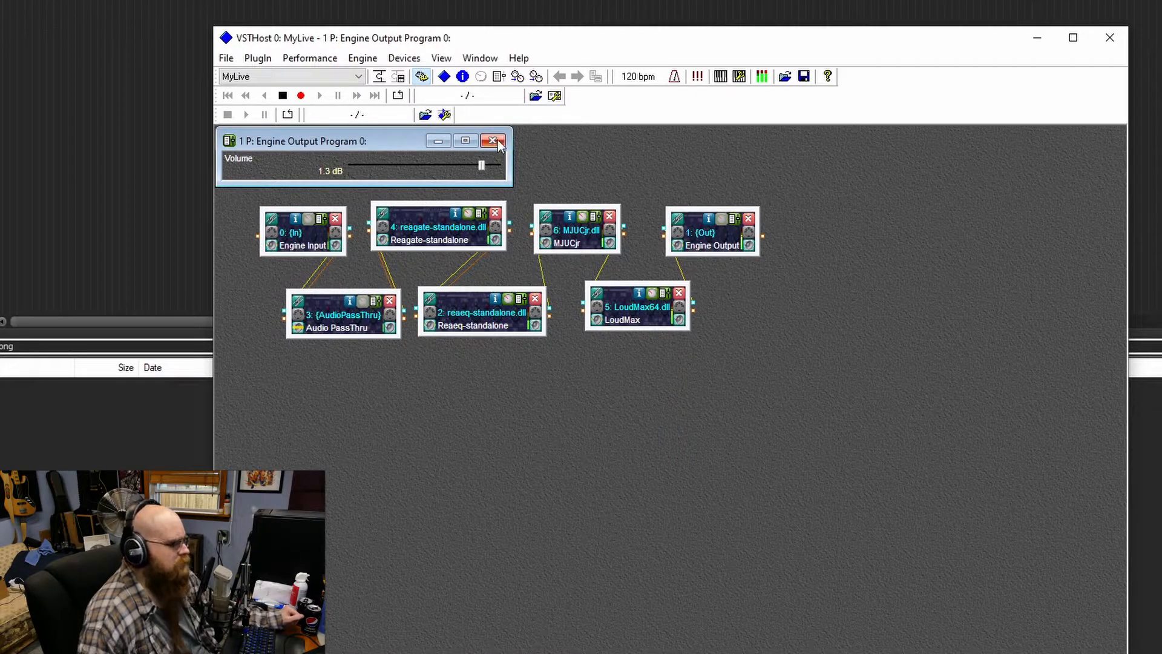
pyautogui.click(492, 141)
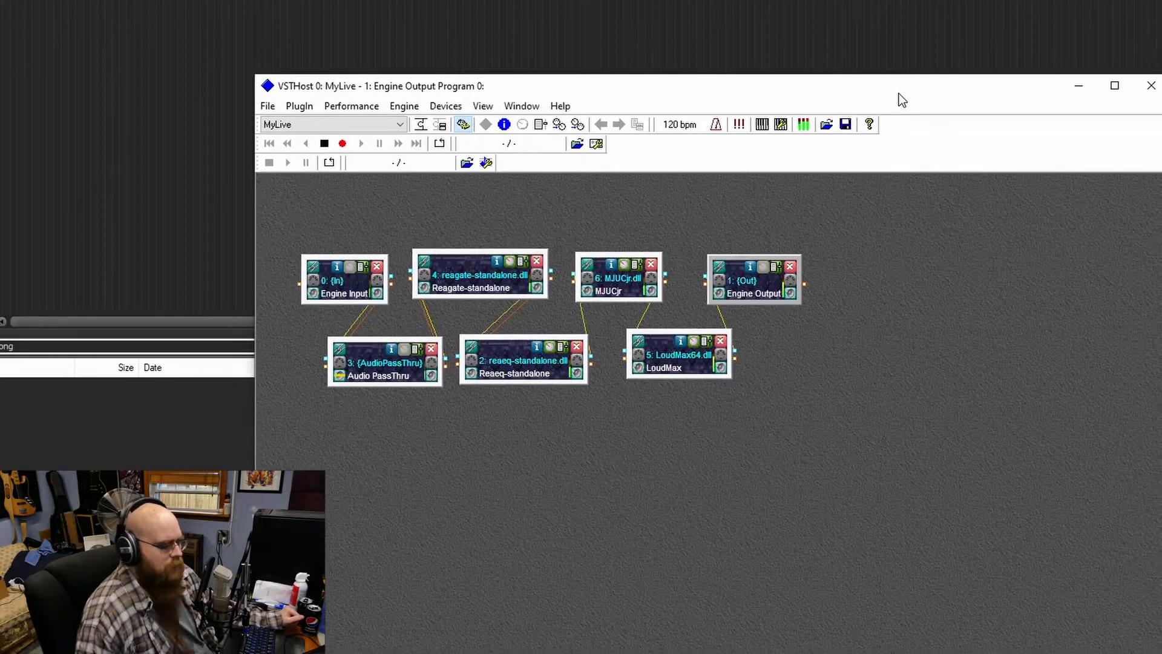
pyautogui.moveTo(1007, 310)
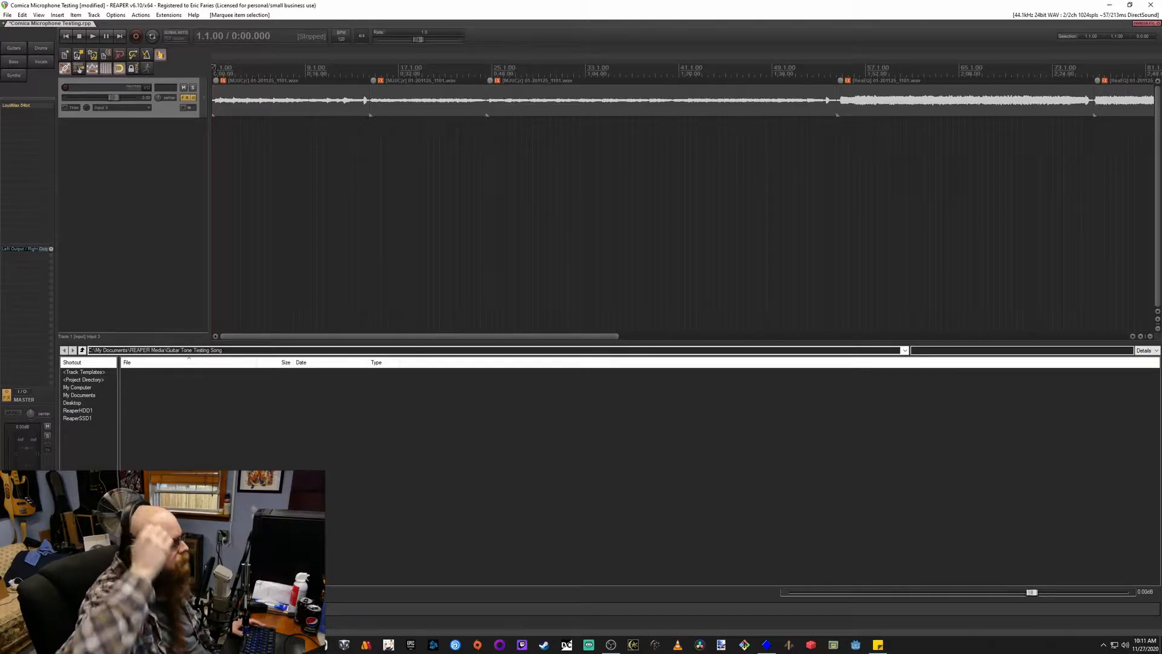
pyautogui.moveTo(168, 174)
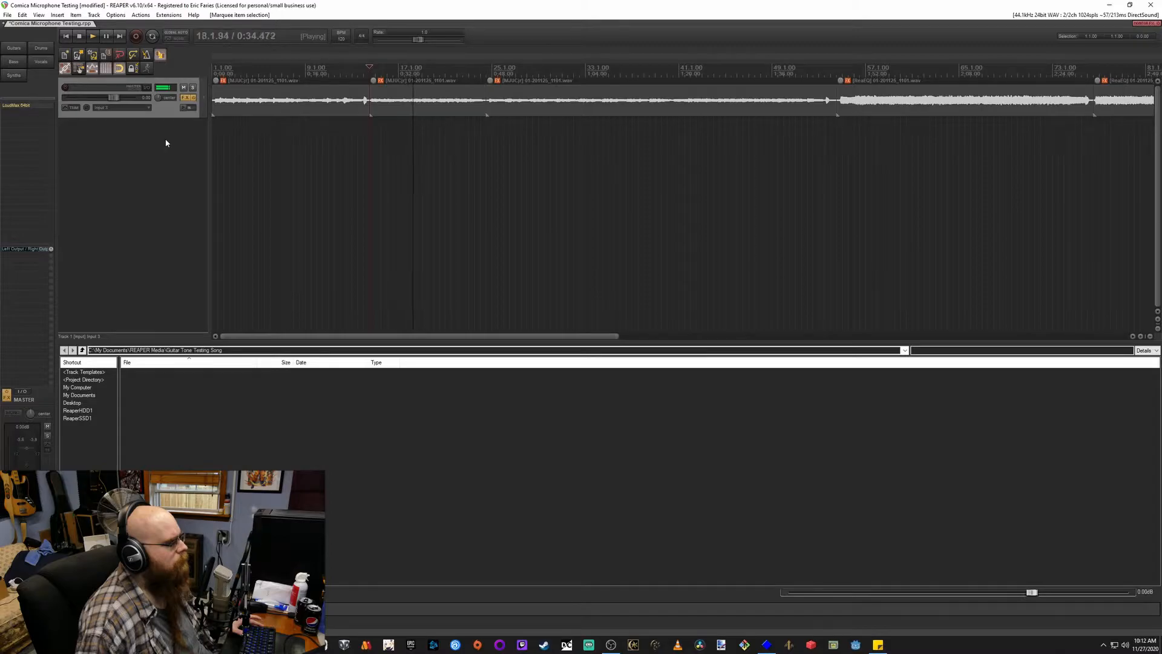
# Stop the guitar recording playback at 27 seconds
pyautogui.click(79, 36)
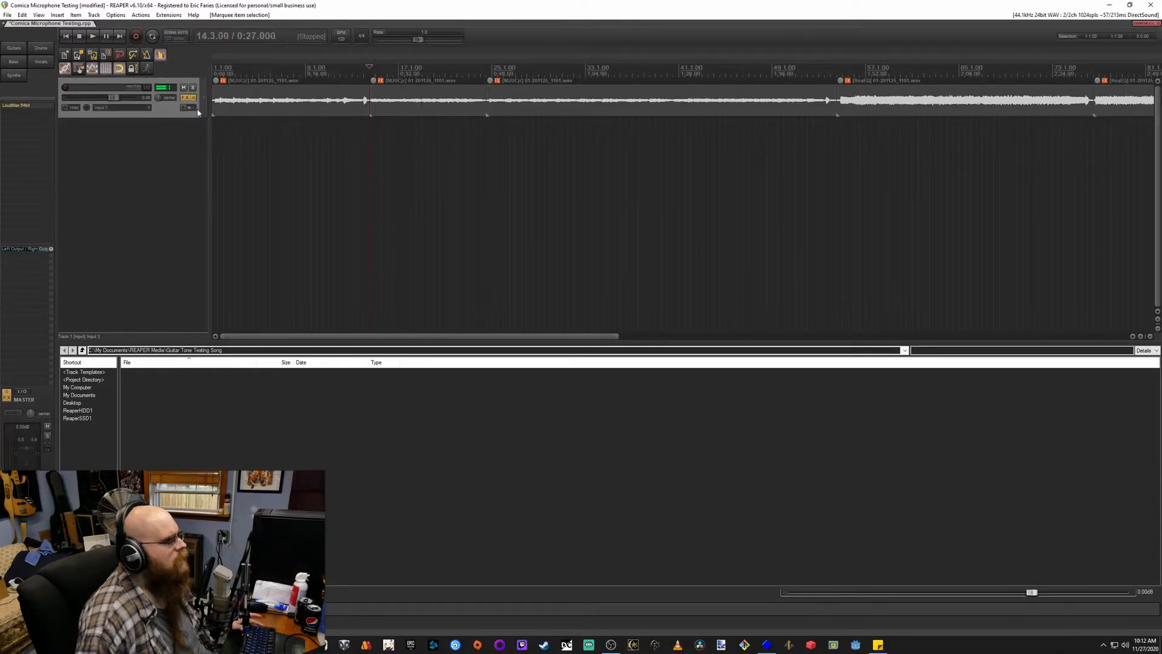
pyautogui.click(188, 97)
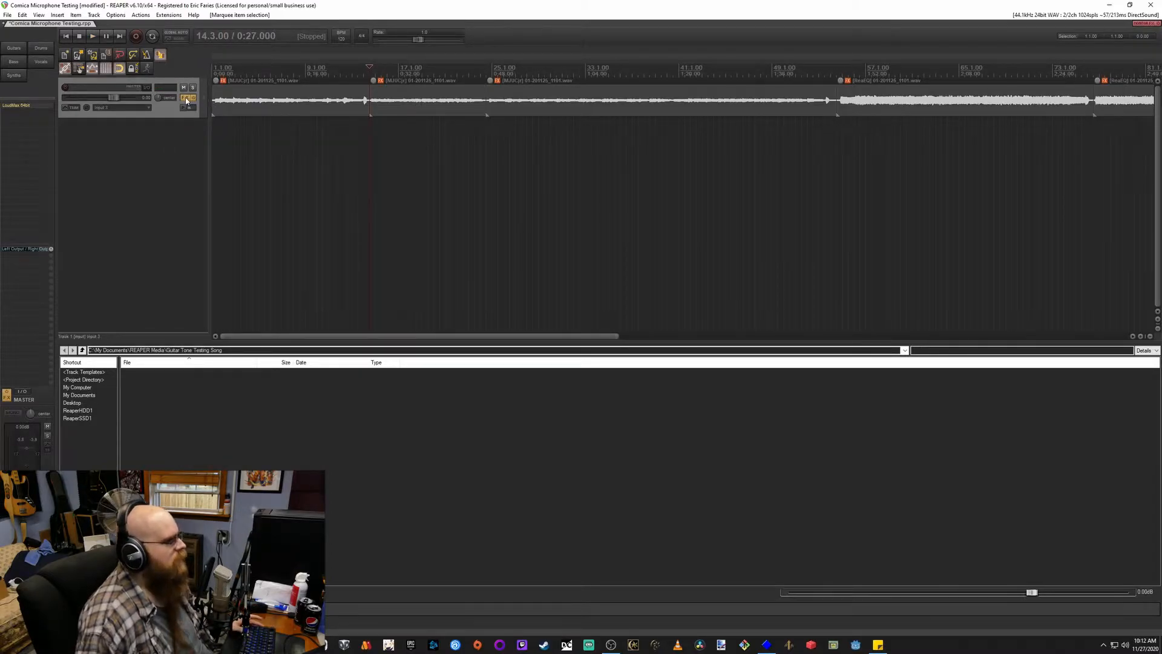
# Bypass ReaEQ in Track 1's effects chain
pyautogui.click(189, 97)
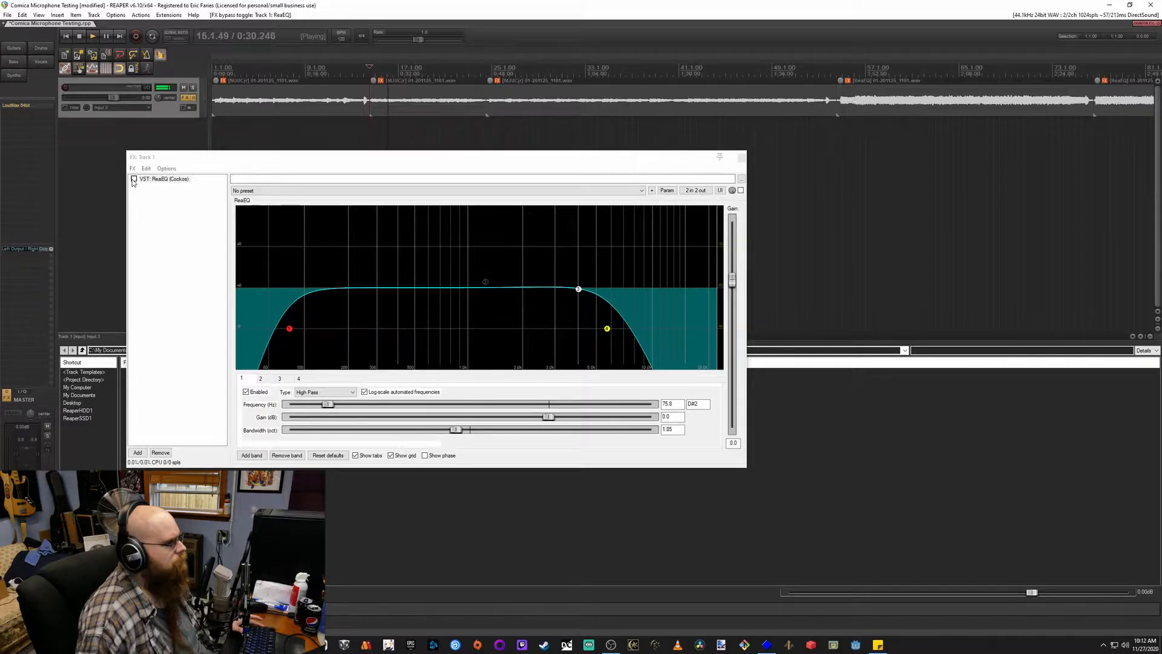
pyautogui.click(163, 179)
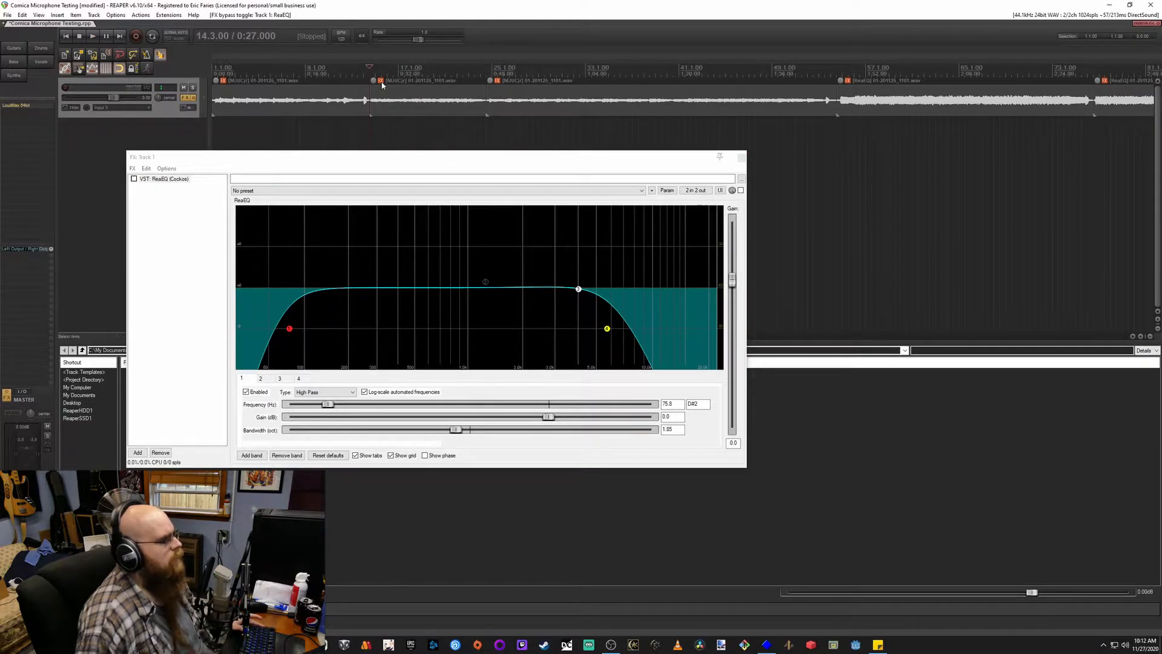
pyautogui.moveTo(377, 80)
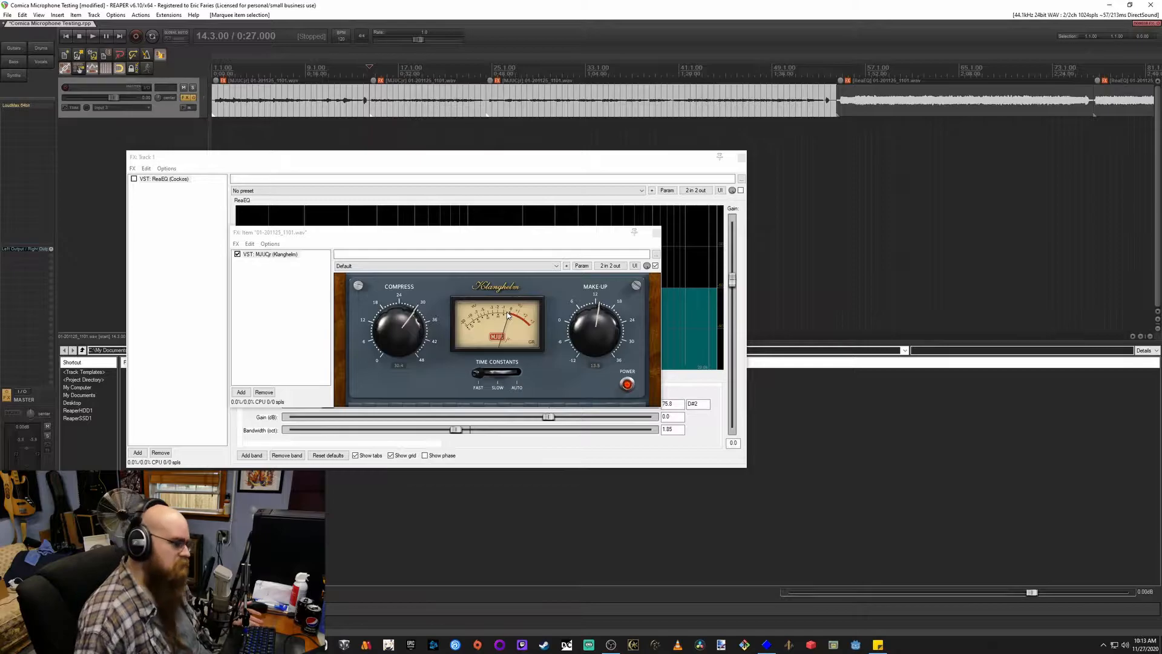
pyautogui.moveTo(247, 266)
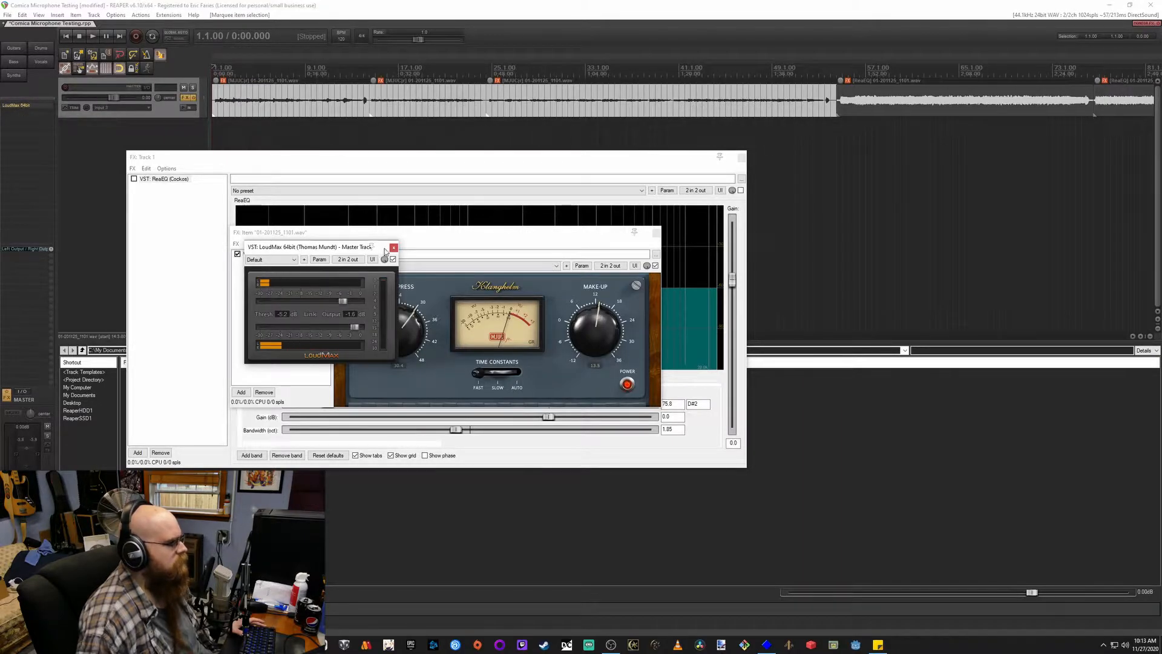
# Close the master LoudMax window and A/B the clip compressor during playback
pyautogui.click(393, 247)
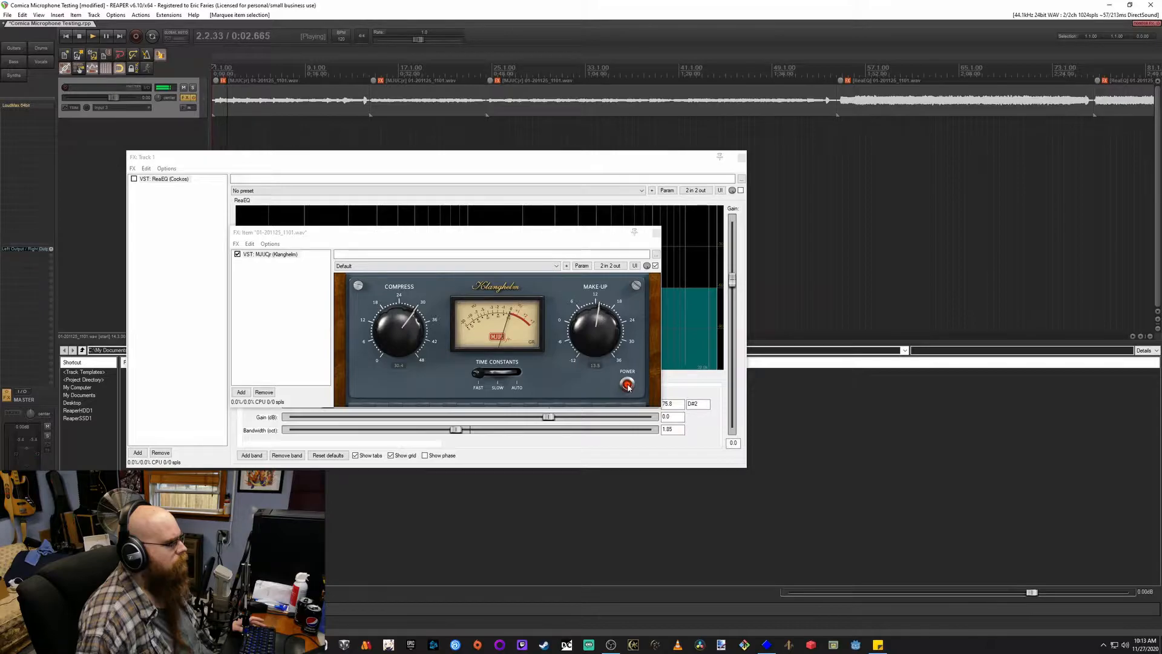
pyautogui.click(627, 383)
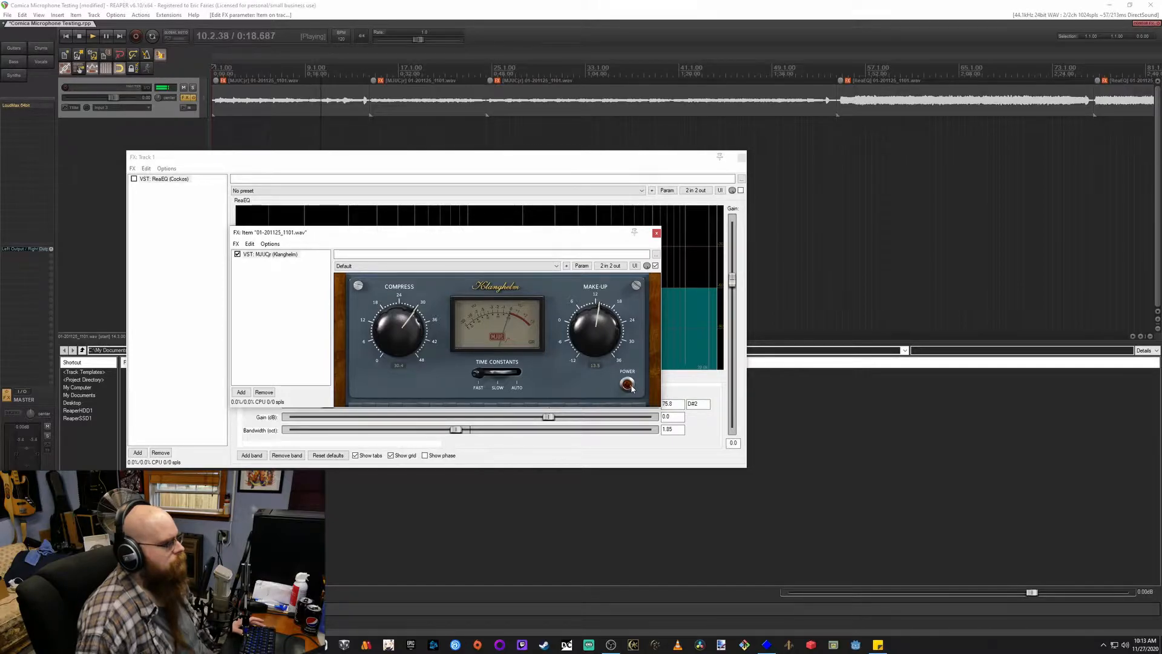
pyautogui.click(627, 383)
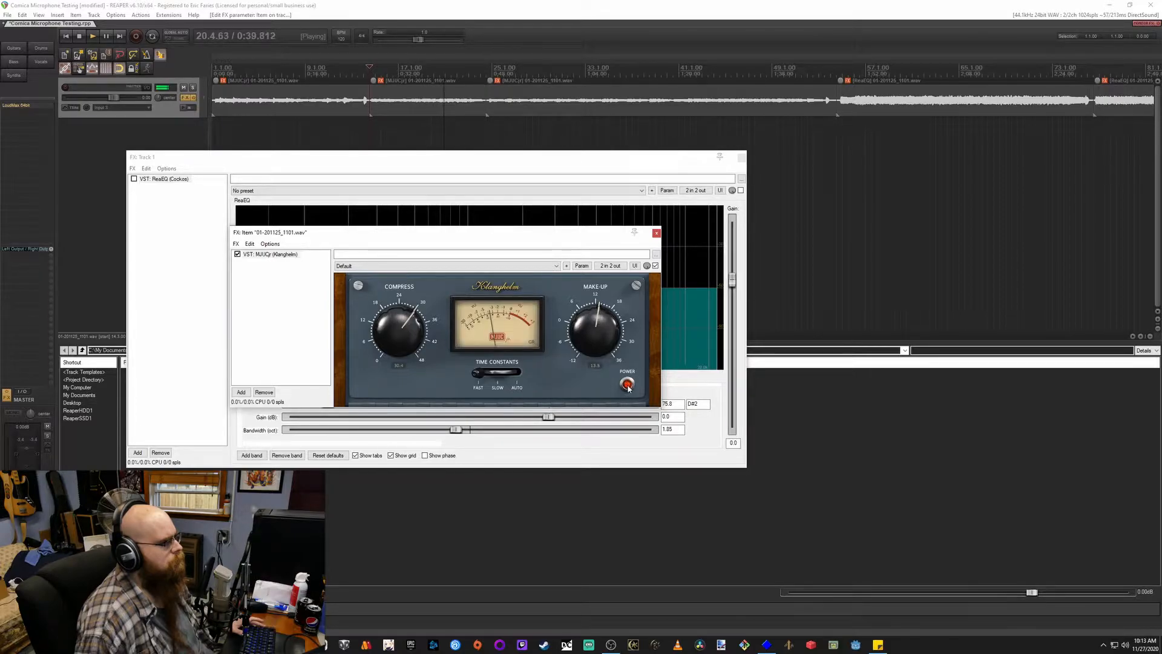
pyautogui.click(627, 383)
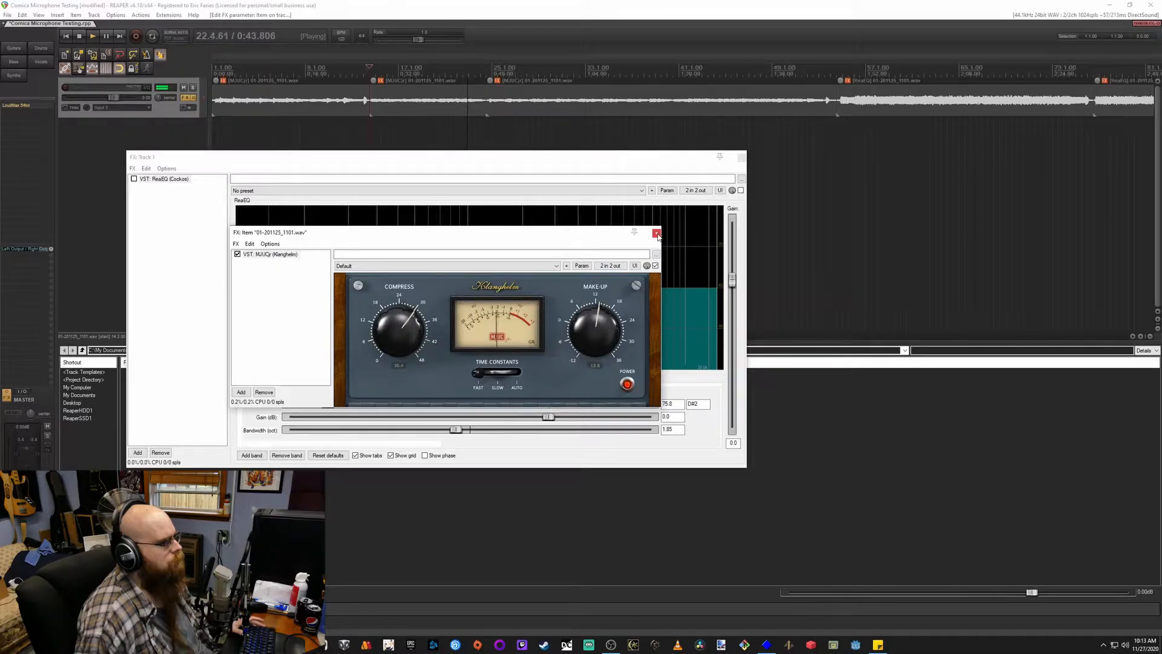
# Close the first clip's compressor window and A/B the next clip's compressor
pyautogui.click(655, 232)
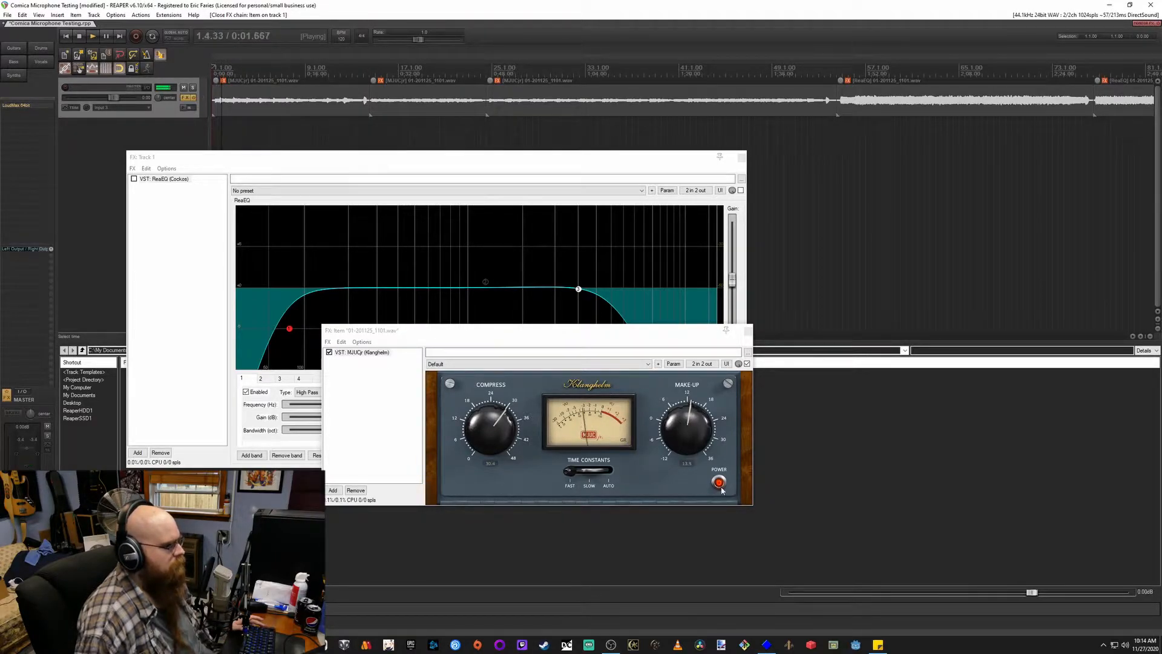
pyautogui.click(719, 482)
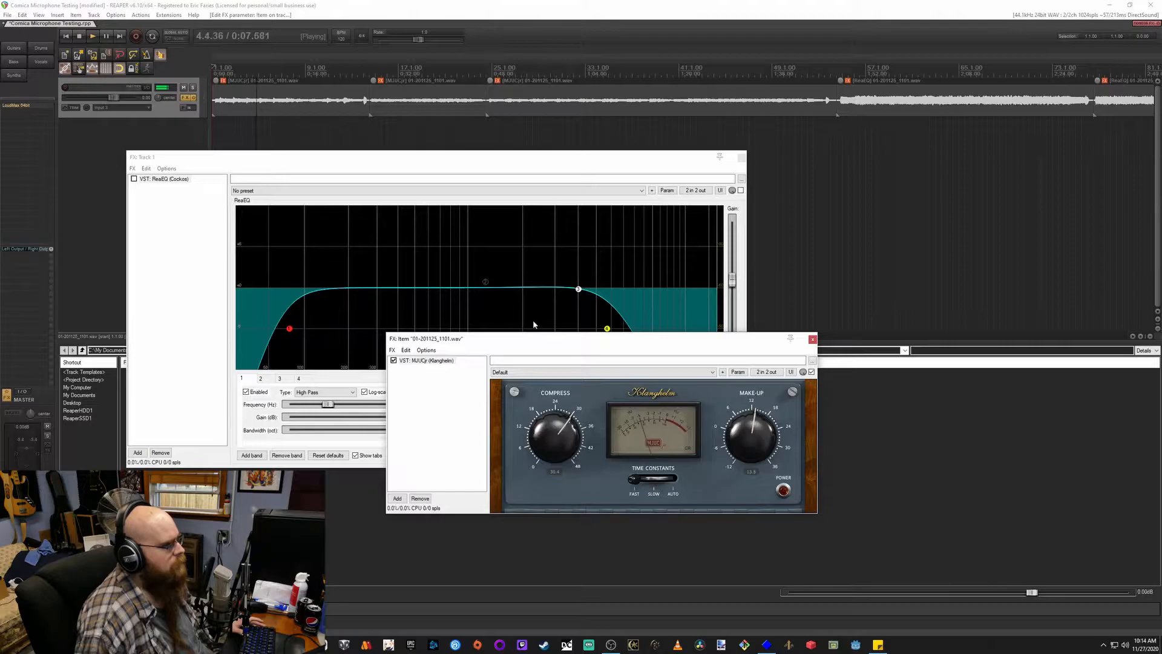
pyautogui.click(783, 489)
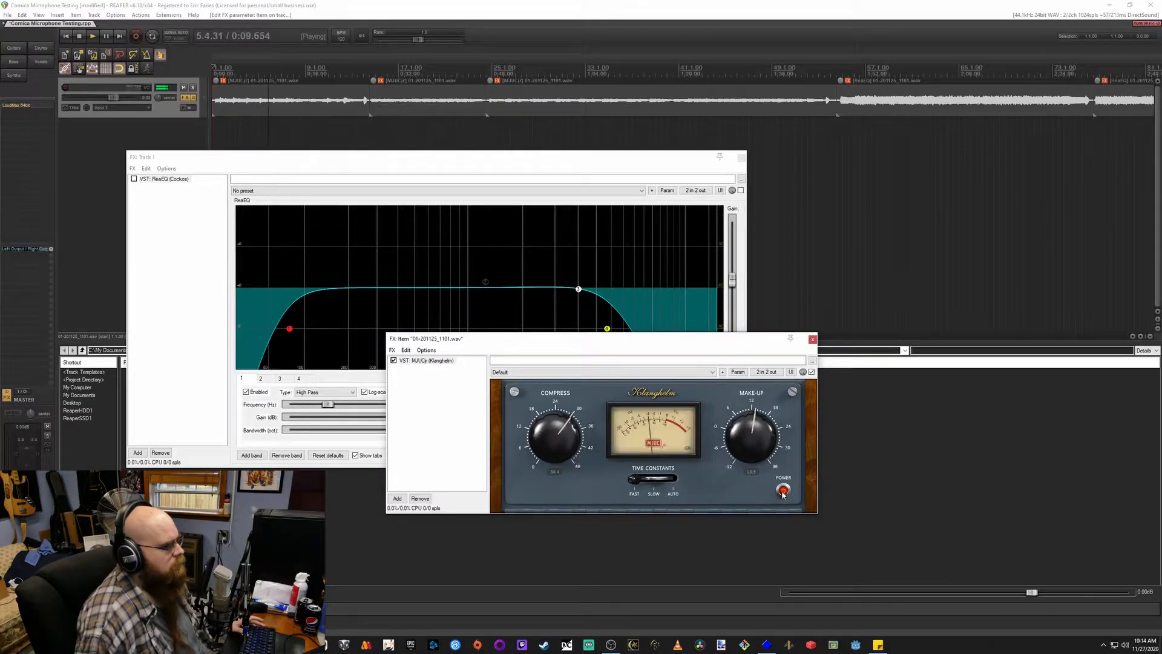
pyautogui.click(783, 489)
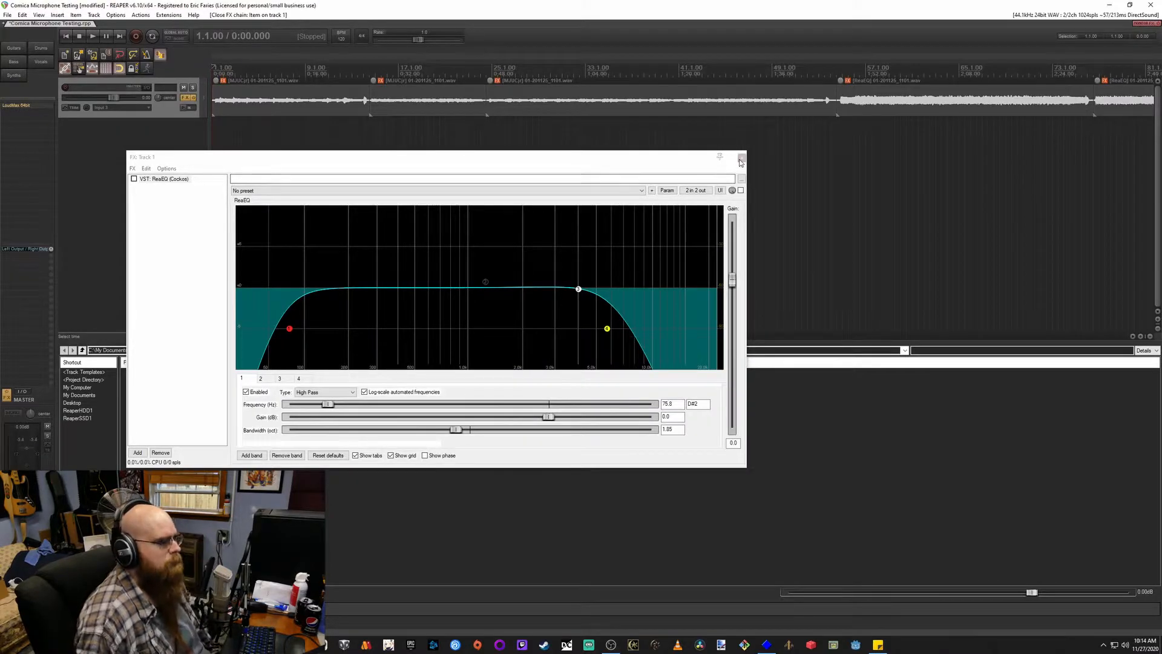
# Close Track 1's ReaEQ and A/B the clip compressor during playback
pyautogui.click(739, 160)
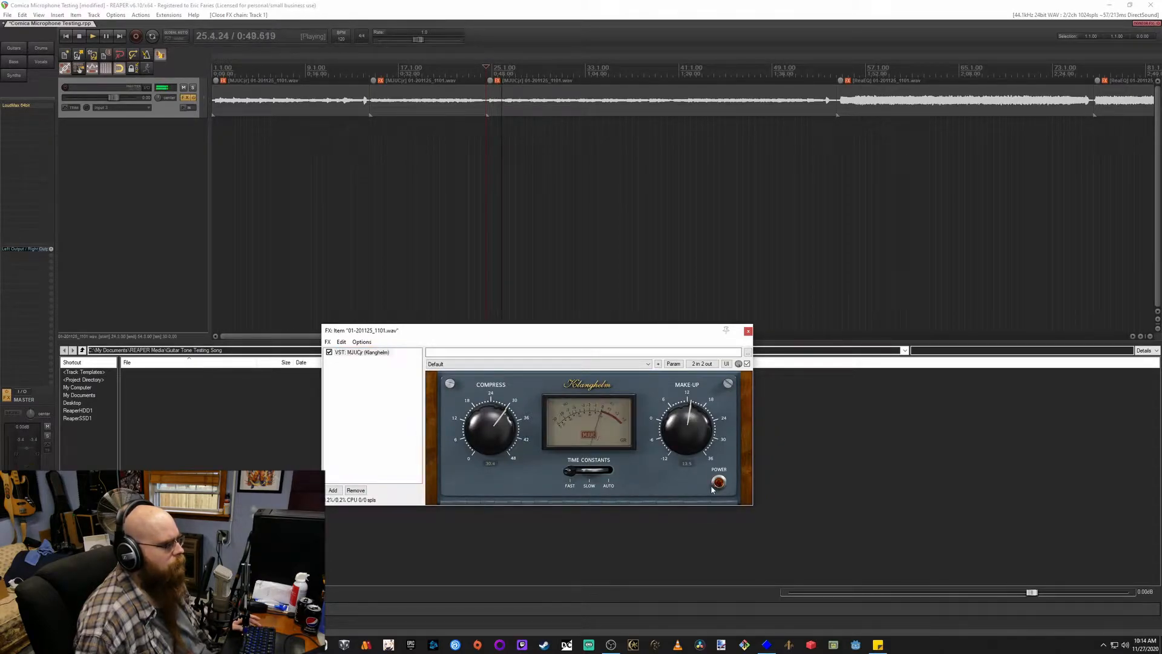
pyautogui.click(719, 482)
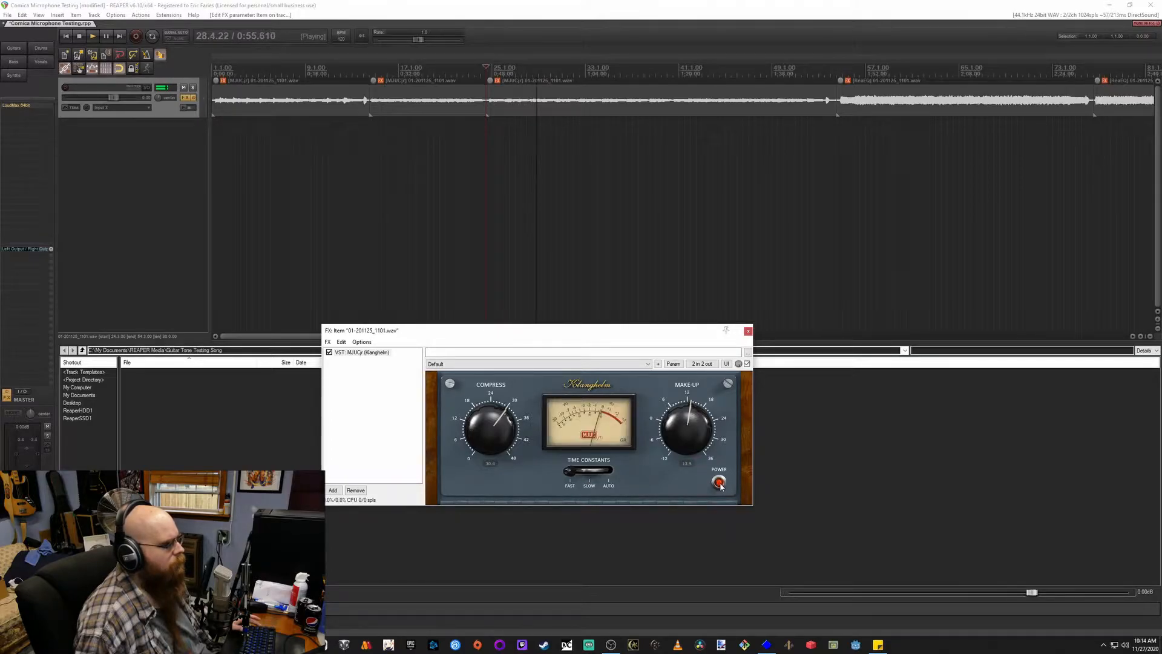
pyautogui.click(718, 482)
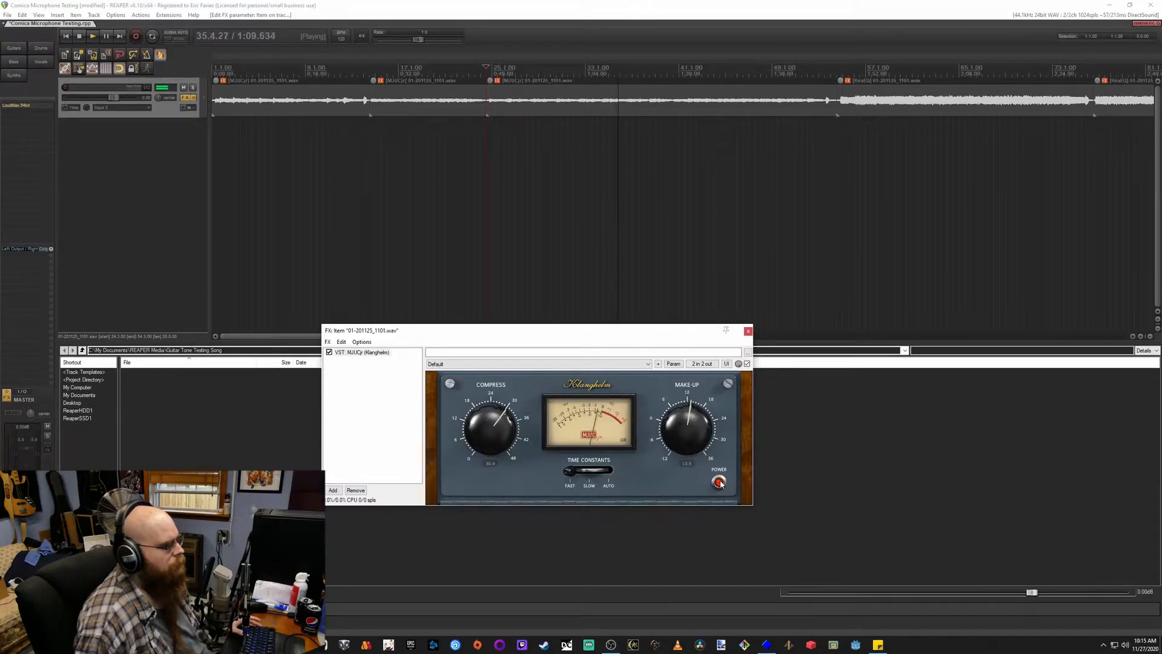
pyautogui.click(717, 482)
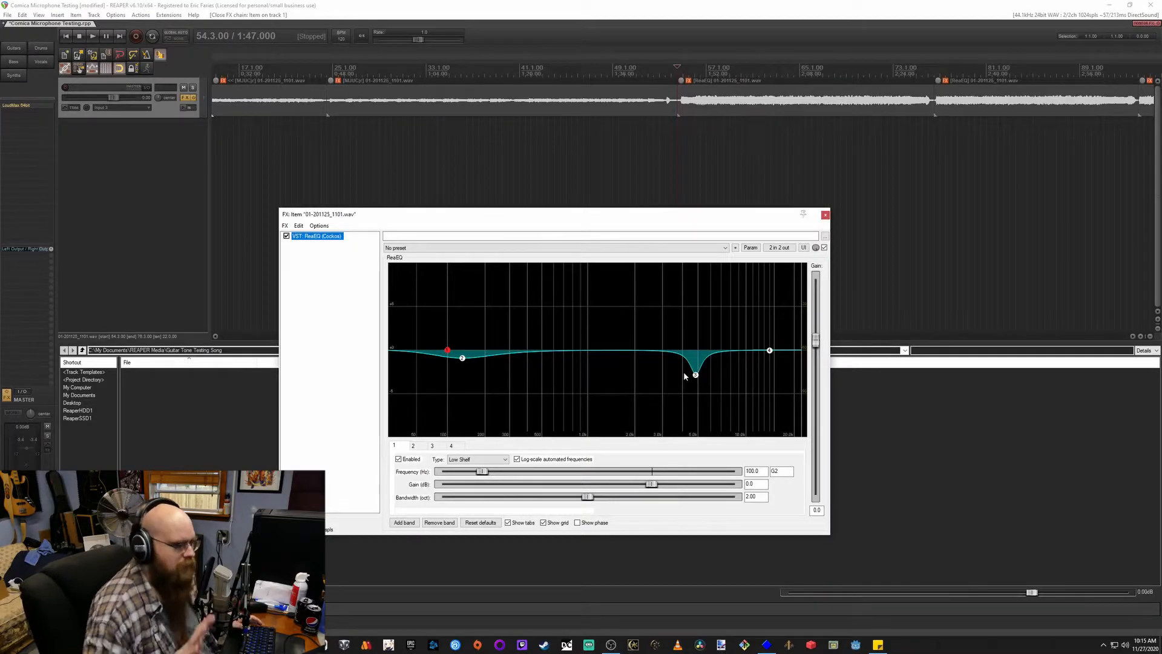
pyautogui.moveTo(687, 376)
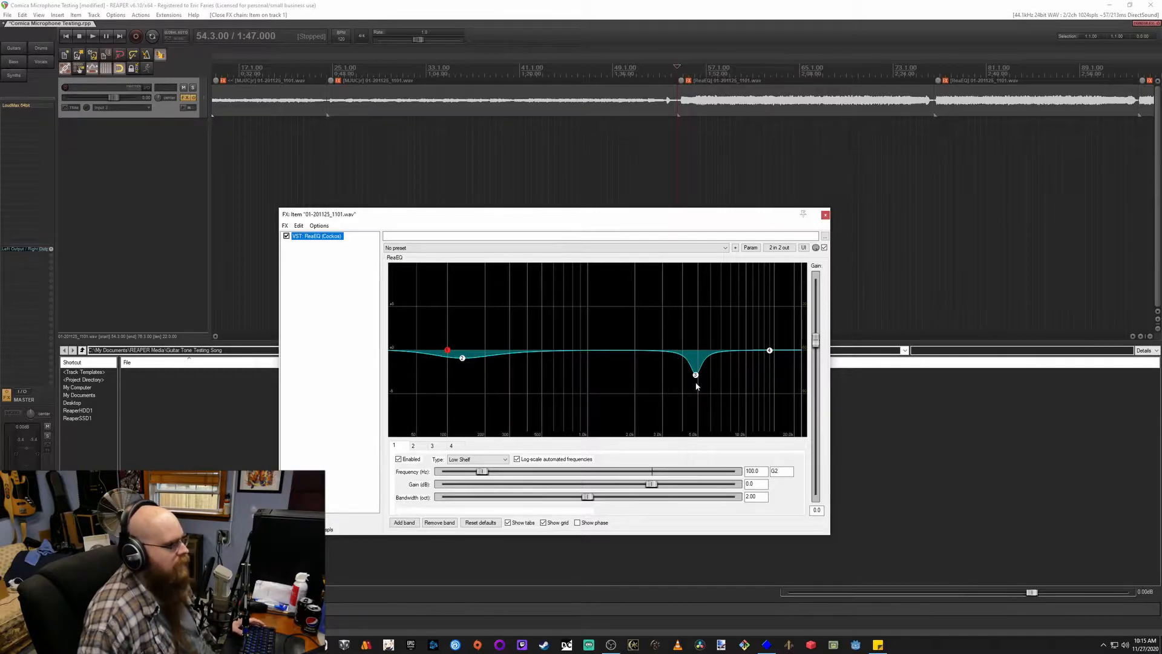
pyautogui.moveTo(442, 360)
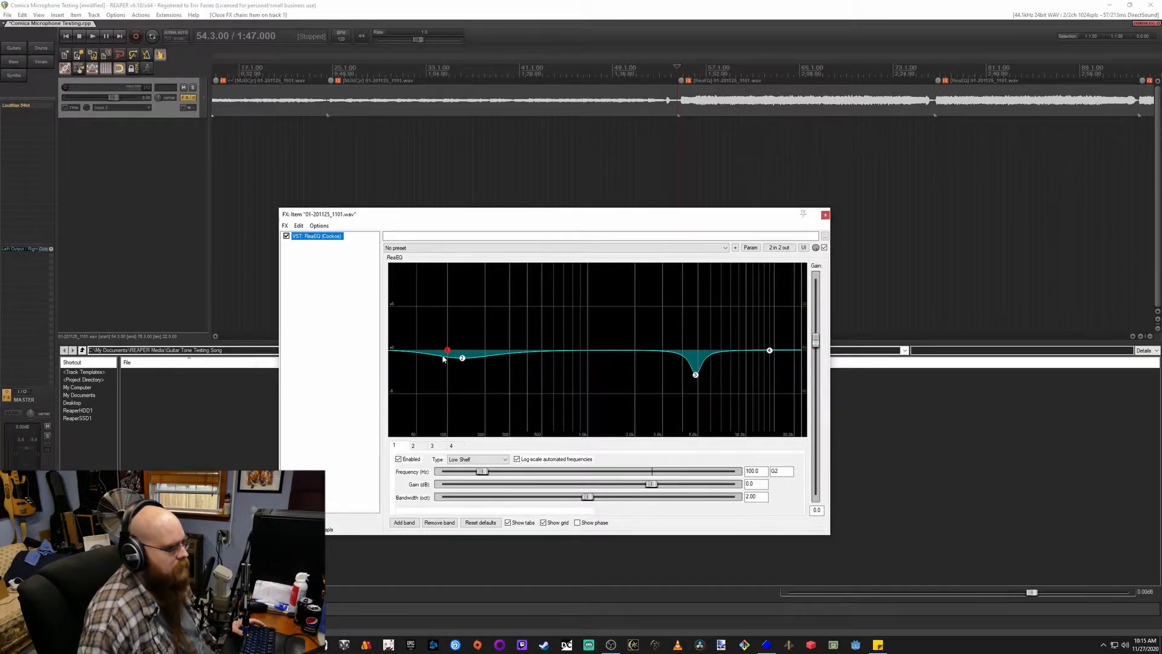
# Drag the clip's ReaEQ window aside to view it beside Track 1's ReaEQ
pyautogui.moveTo(519, 215); pyautogui.dragTo(509, 199)
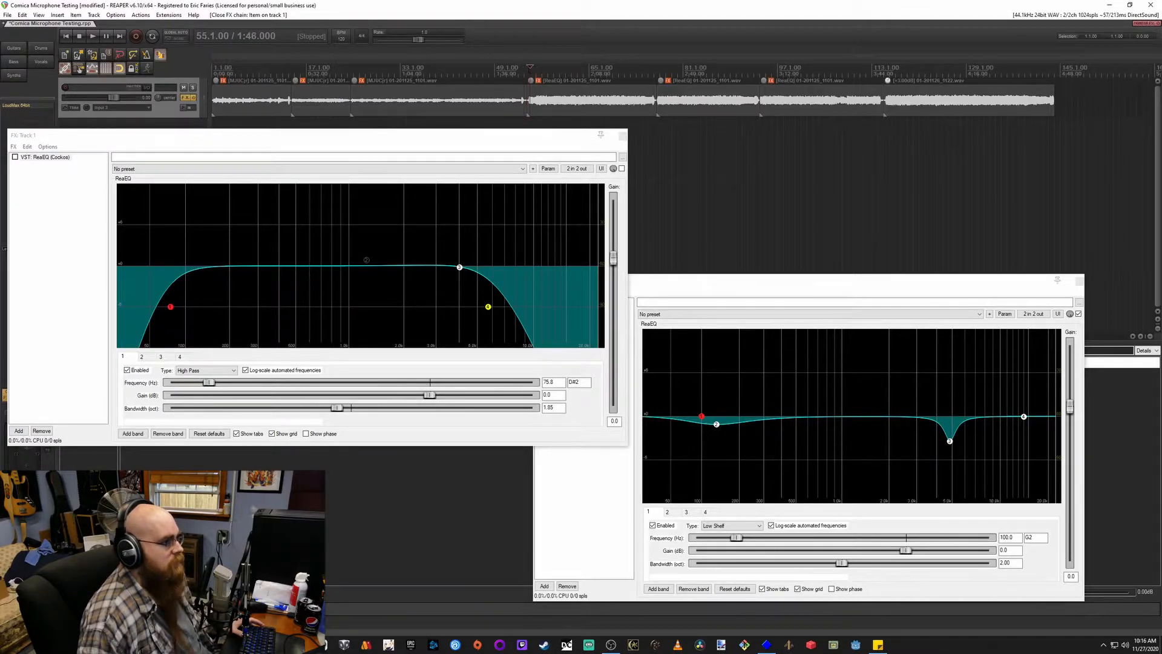
# Compare Track 1's ReaEQ bypassed, leave the high-pass at 70.7 Hz, and close the item EQ
pyautogui.click(92, 36)
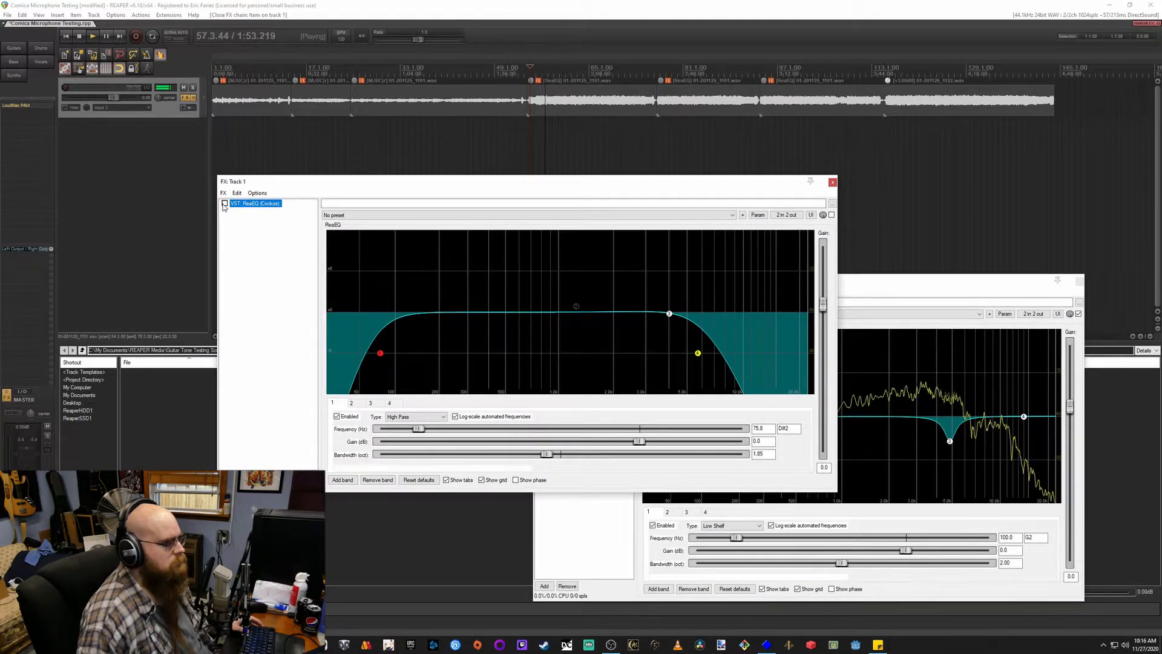
pyautogui.click(224, 203)
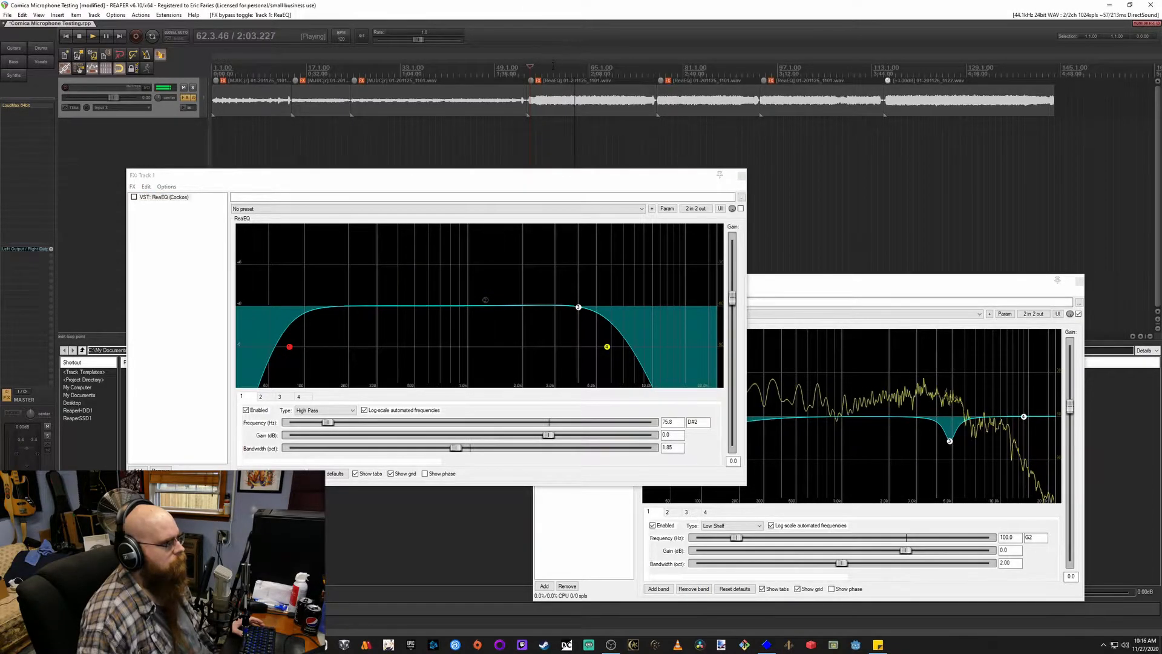
pyautogui.click(106, 35)
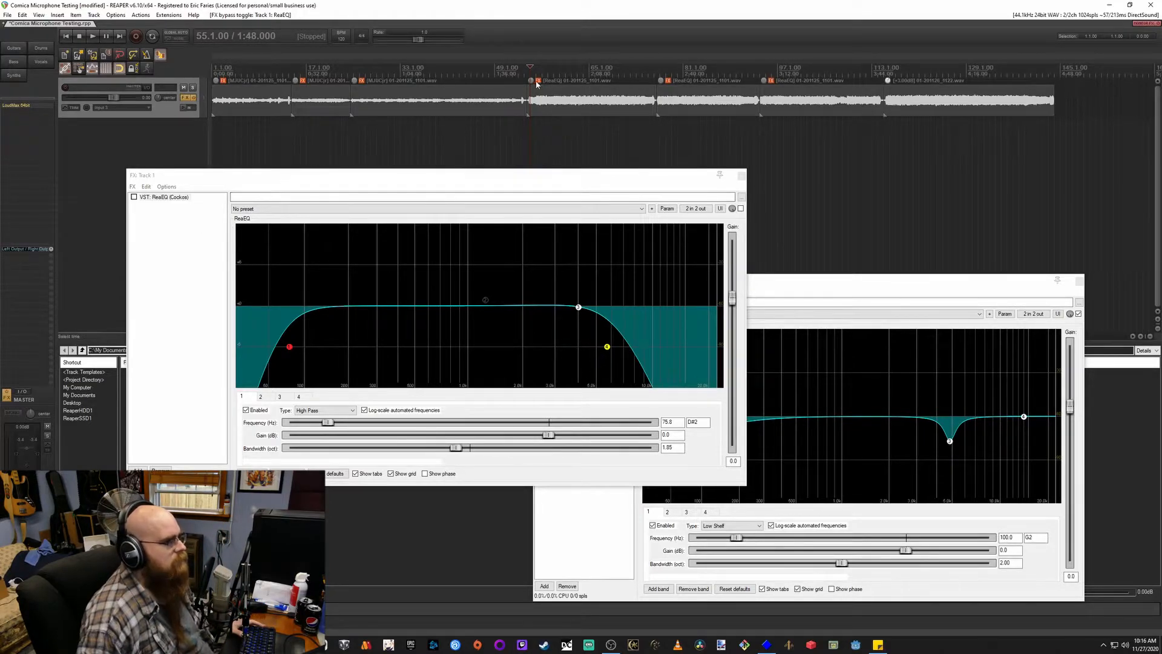
pyautogui.click(659, 67)
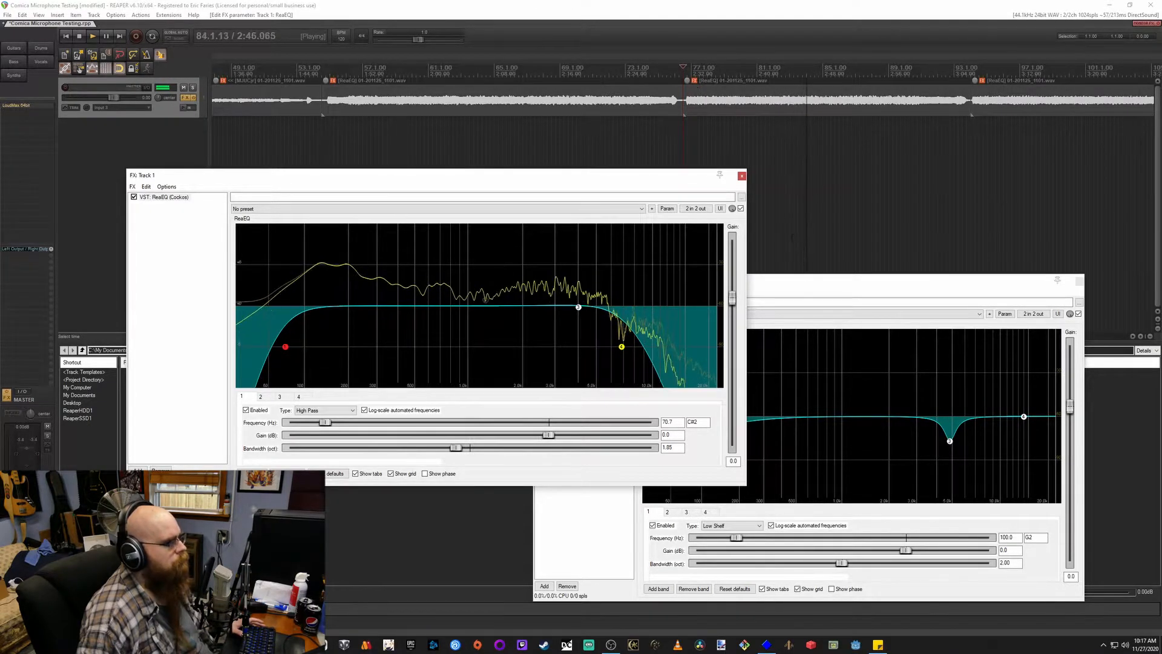
pyautogui.click(1079, 280)
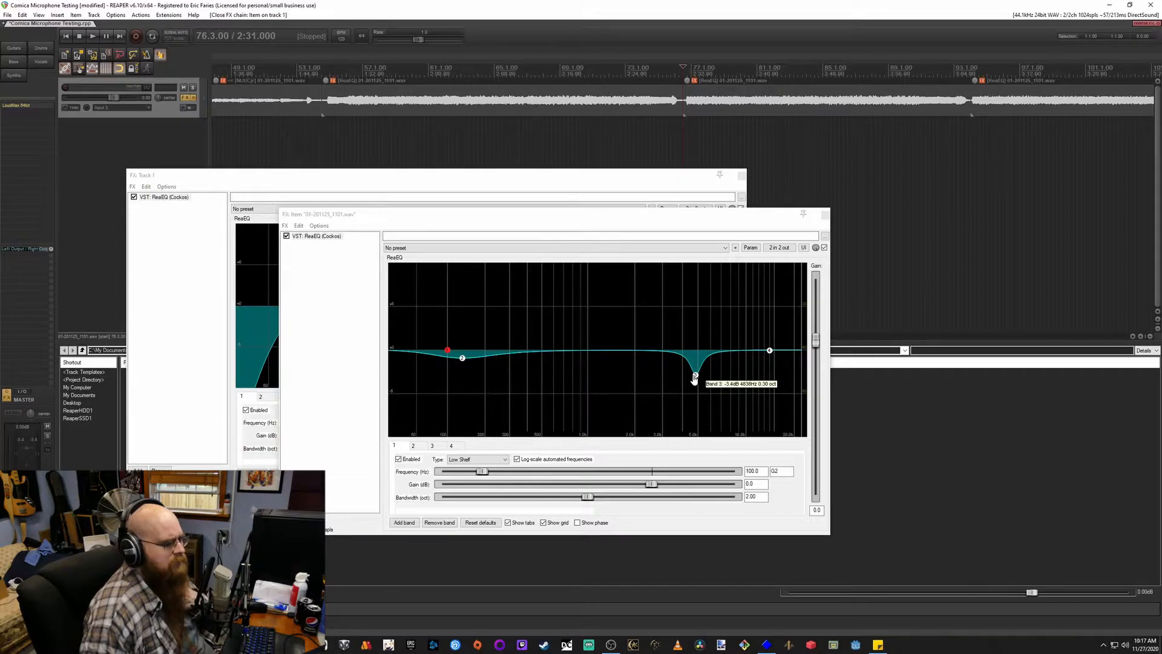
pyautogui.moveTo(683, 380)
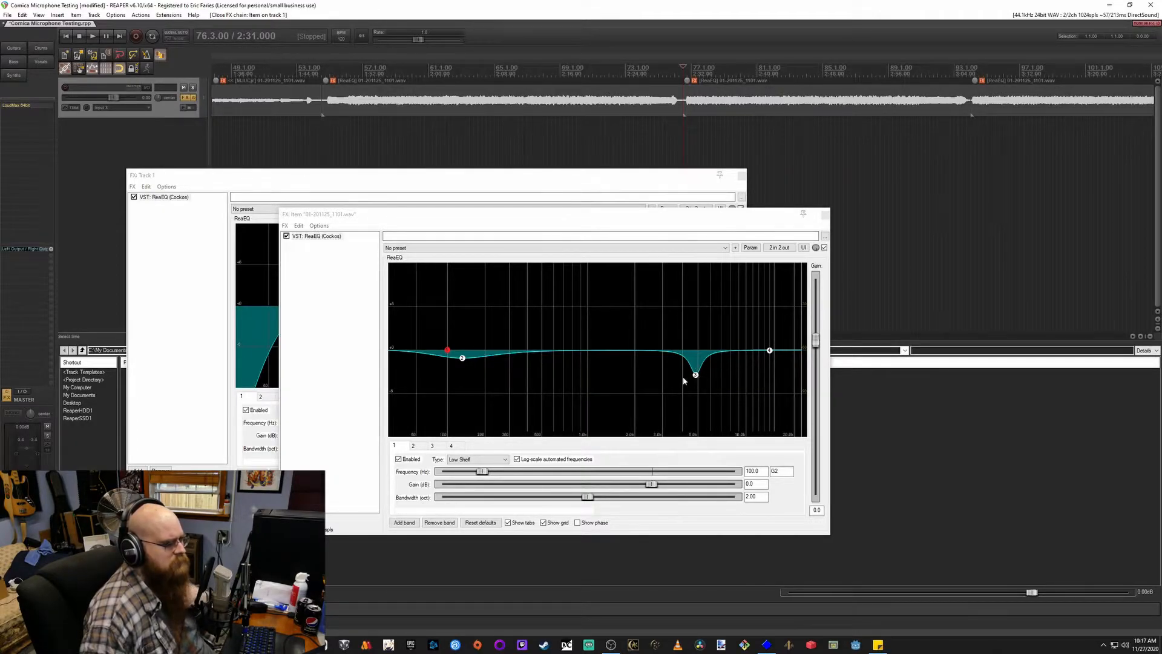
pyautogui.moveTo(699, 375)
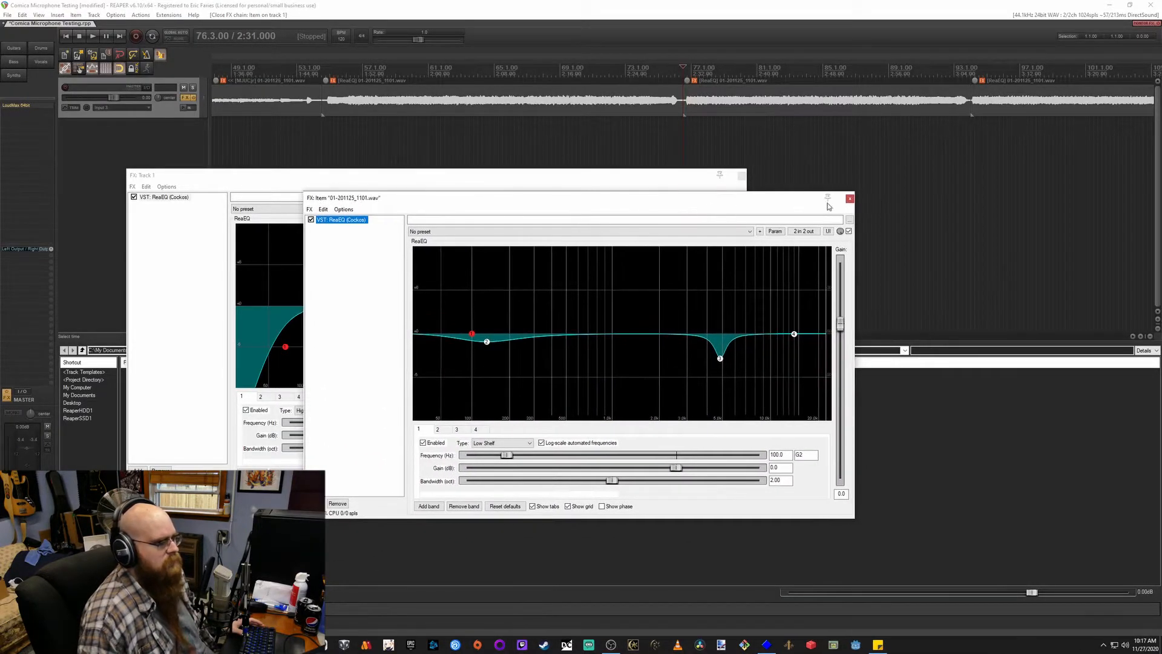
pyautogui.click(850, 197)
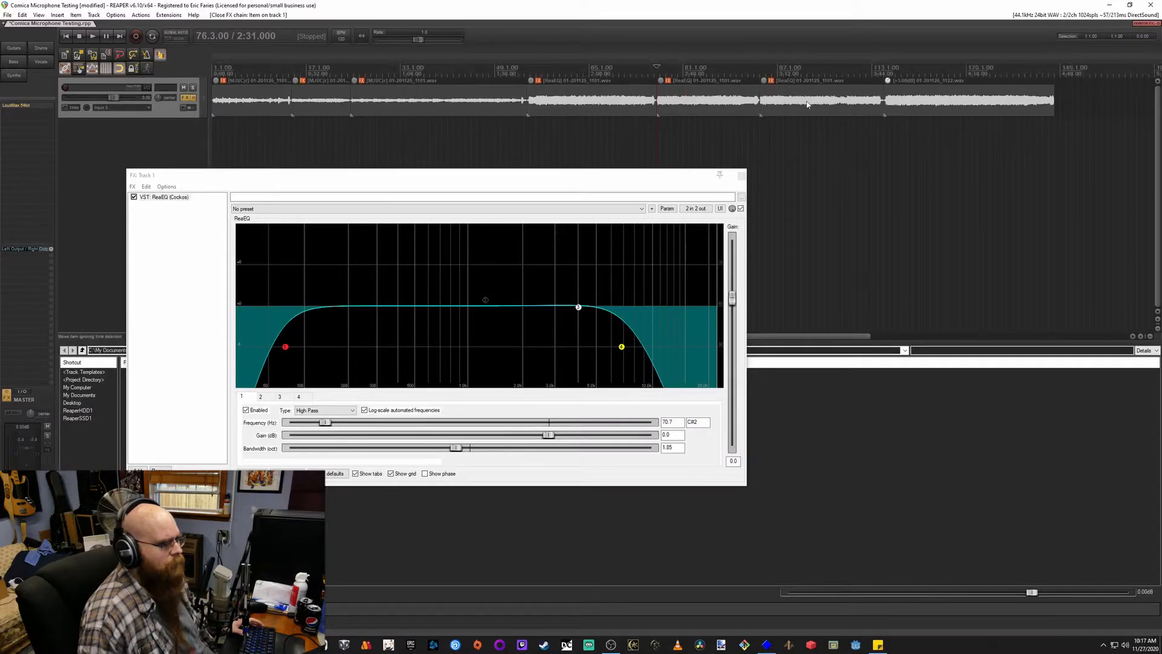
# Move playback into the later guitar clip and bypass Track 1's ReaEQ to compare
pyautogui.click(92, 36)
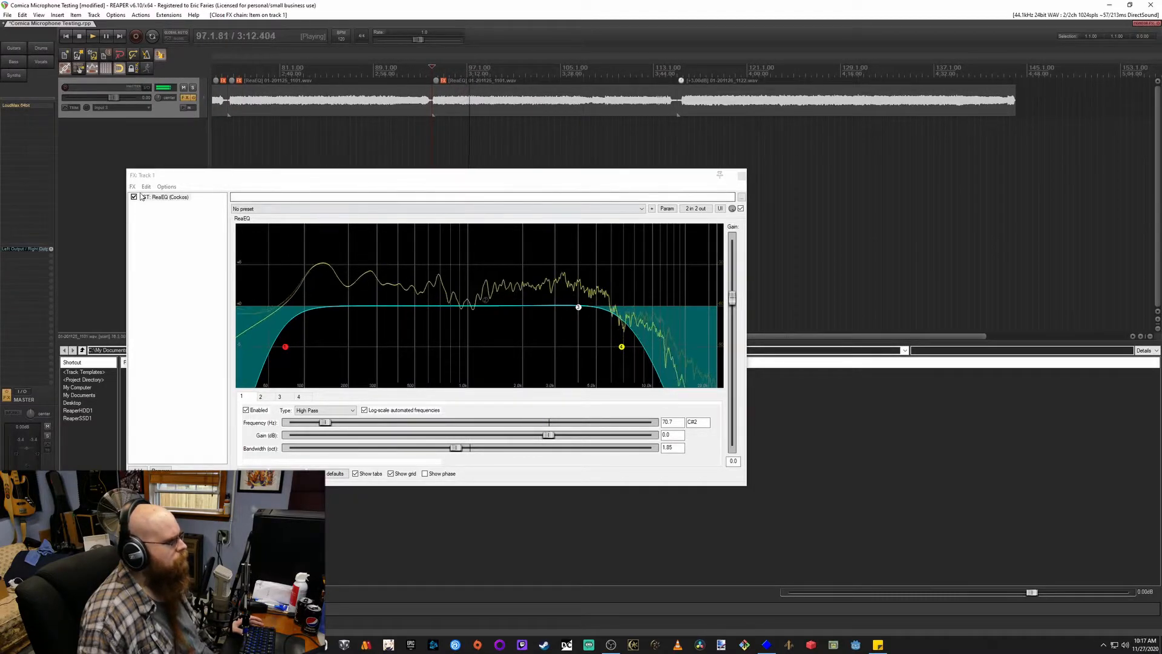
pyautogui.click(135, 196)
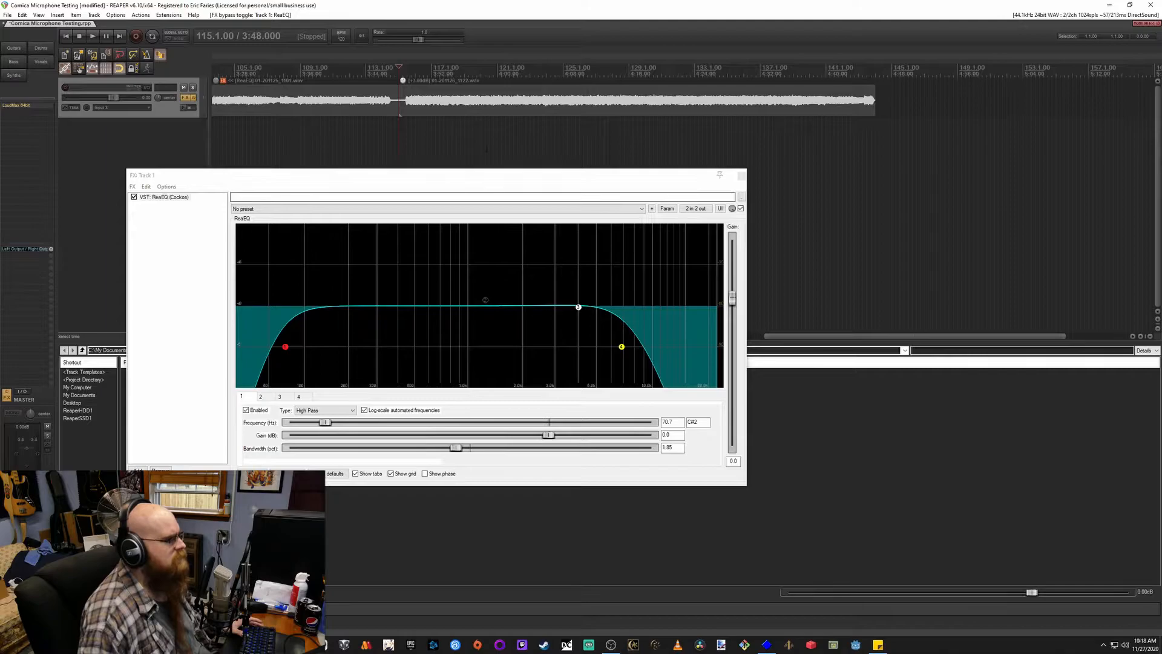
# Play the clip again and toggle Track 1's ReaEQ bypass to compare the sound
pyautogui.click(92, 36)
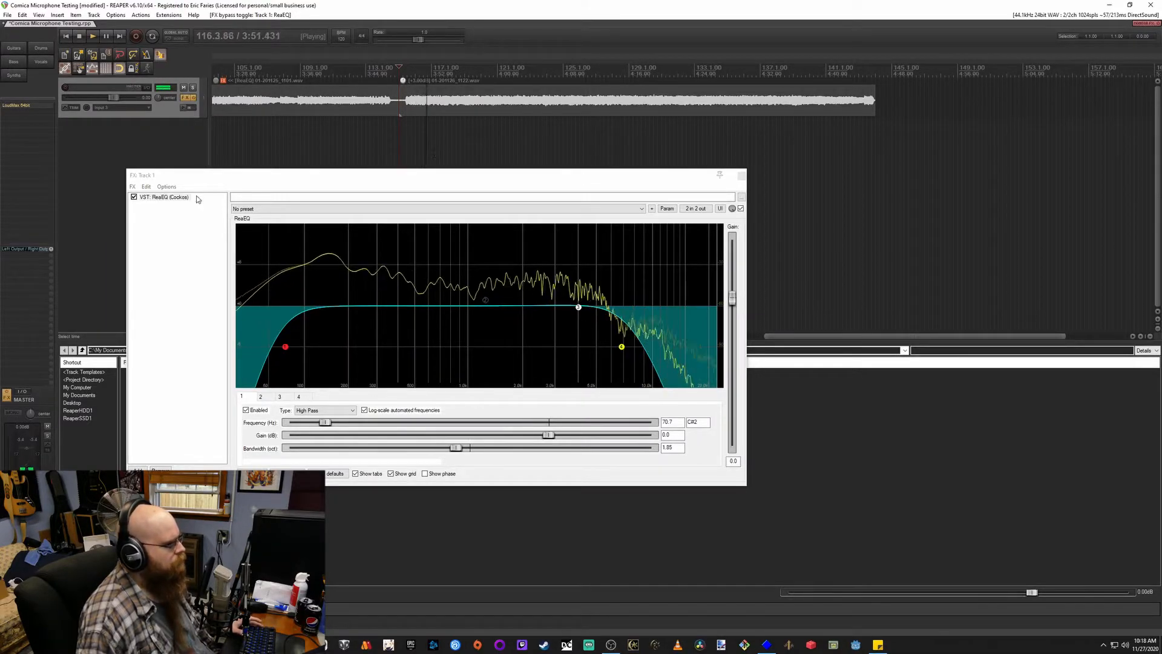
pyautogui.click(134, 198)
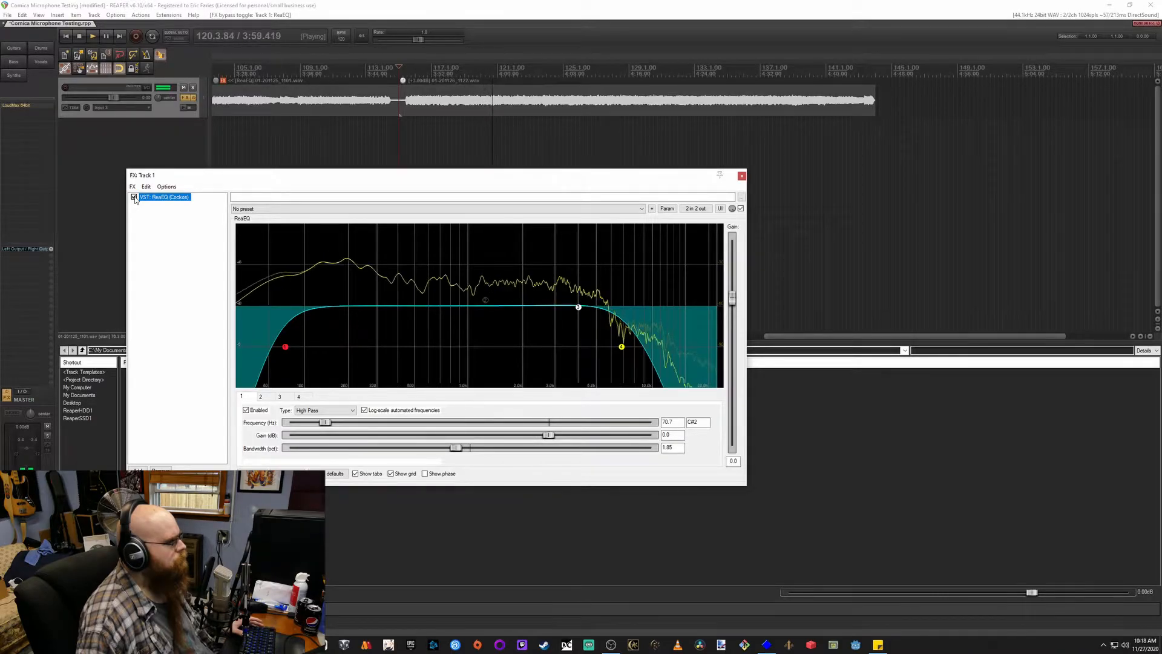
pyautogui.moveTo(621, 349)
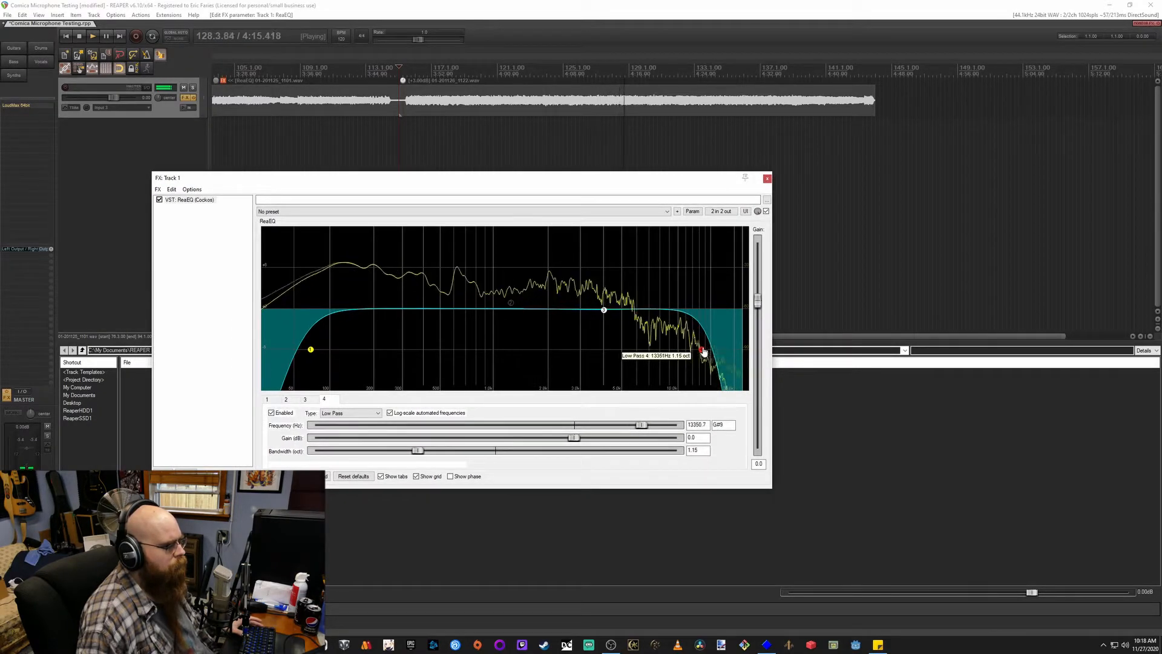
pyautogui.click(159, 199)
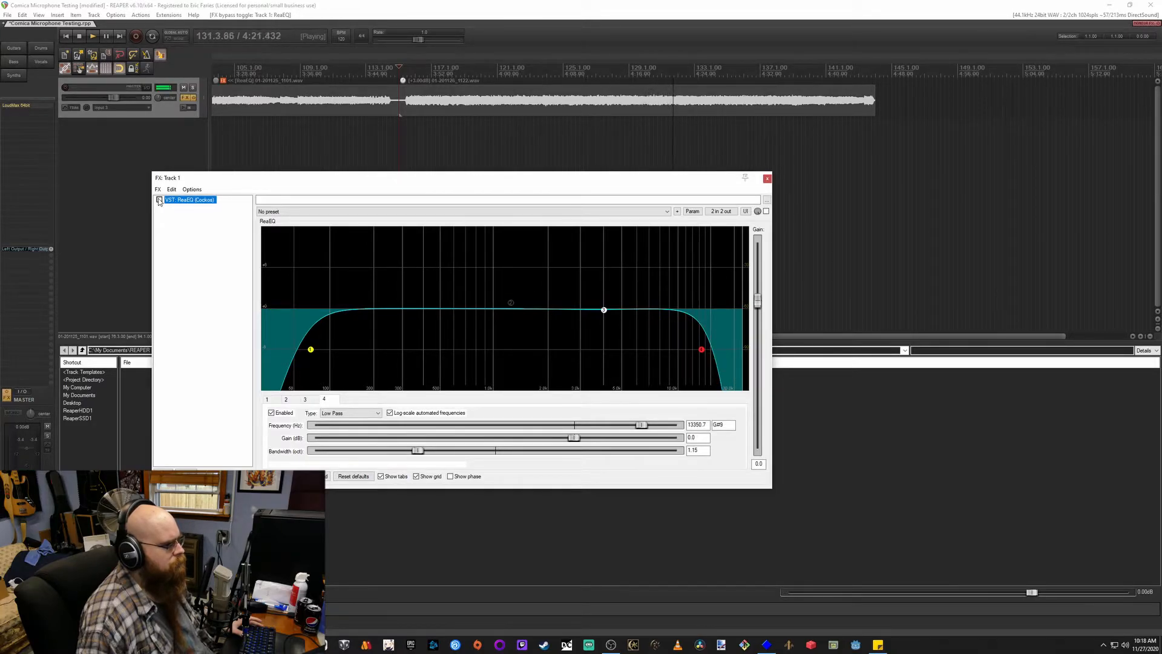
pyautogui.click(766, 211)
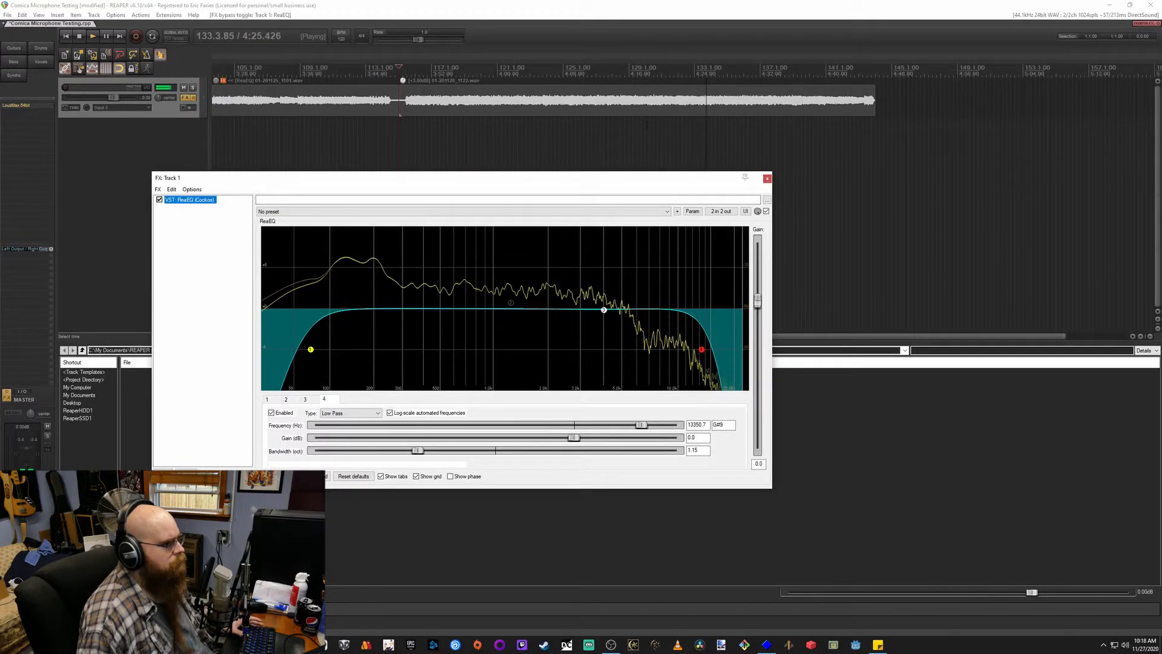
pyautogui.click(80, 35)
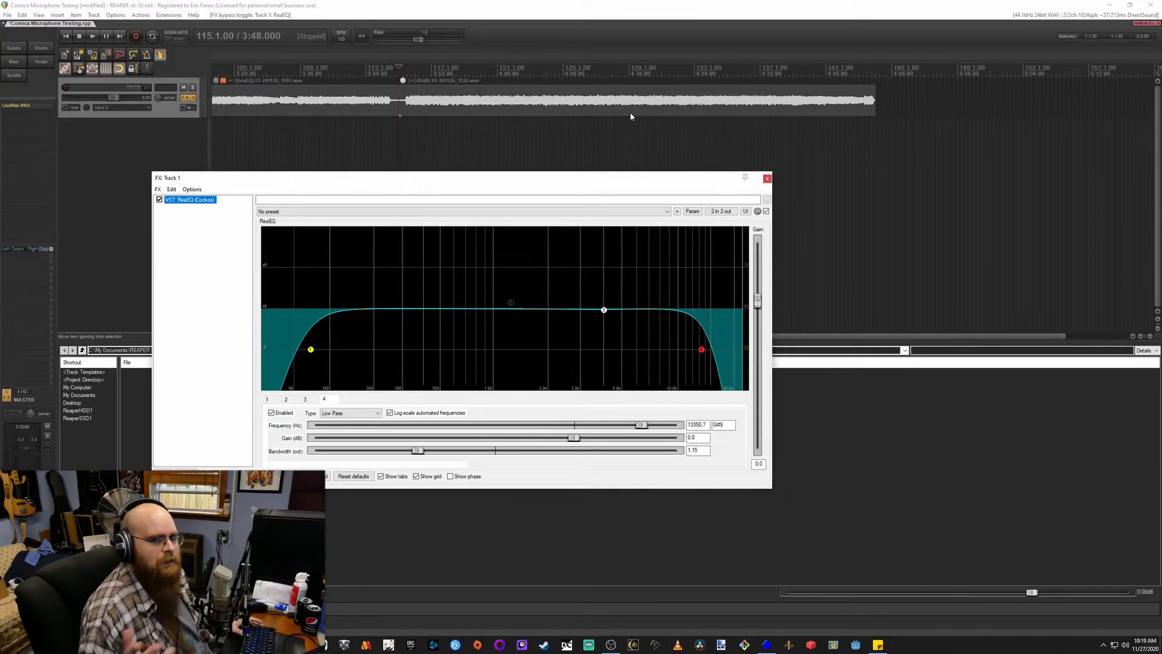
pyautogui.moveTo(593, 110)
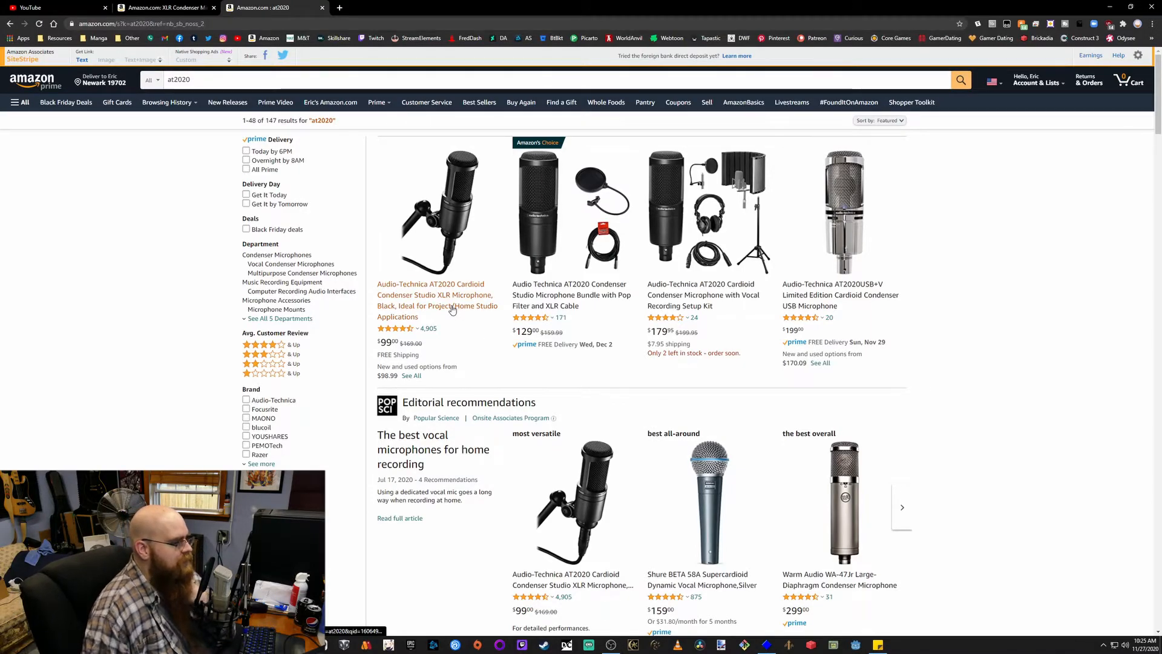
pyautogui.click(436, 301)
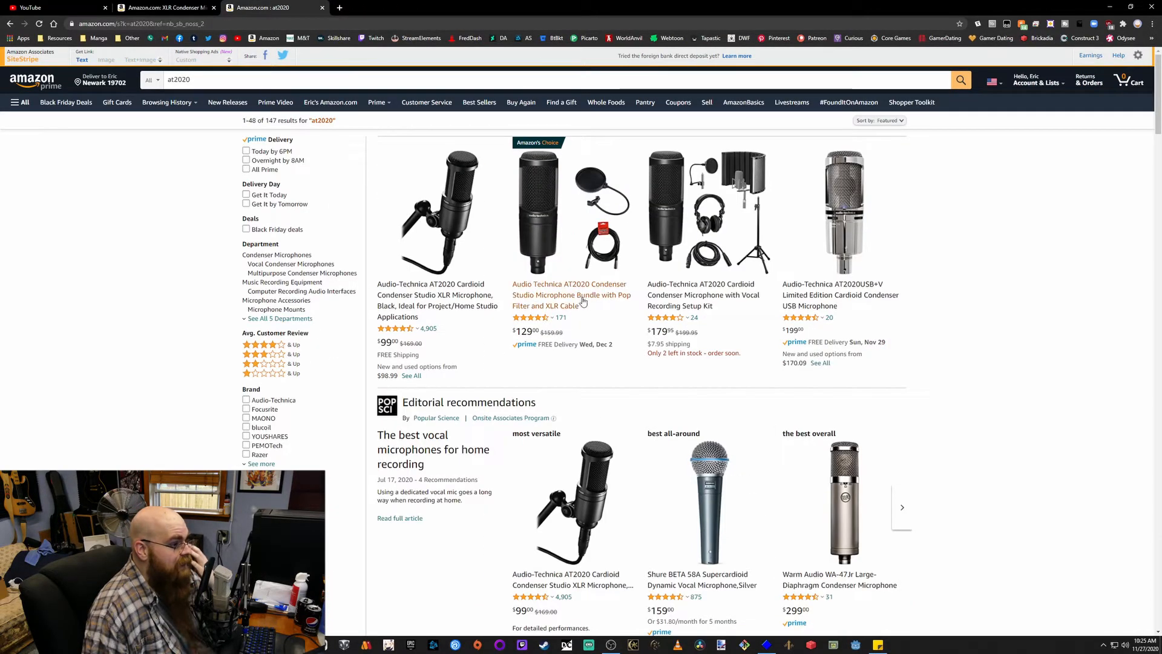
pyautogui.click(570, 300)
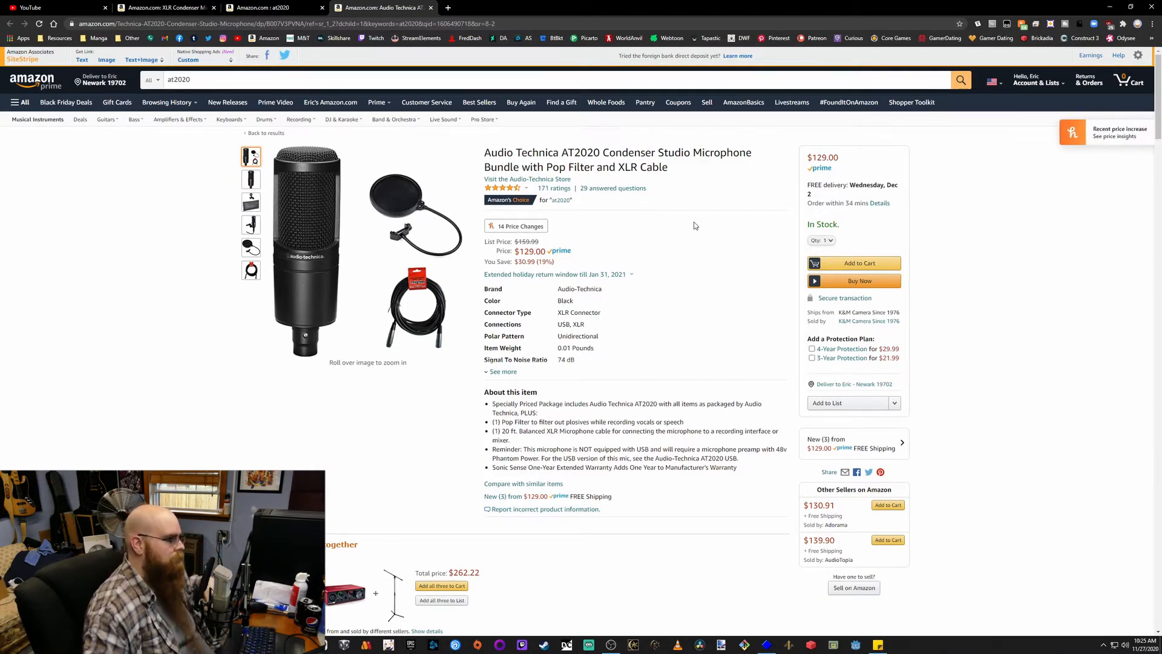
pyautogui.moveTo(690, 218)
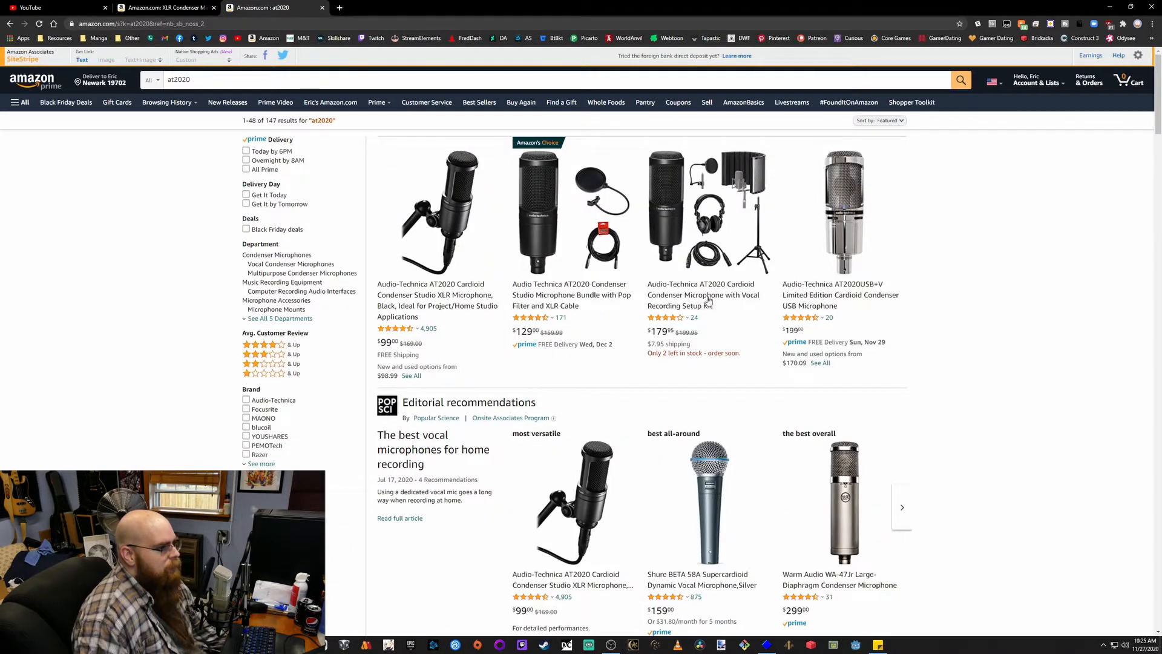
pyautogui.moveTo(713, 281)
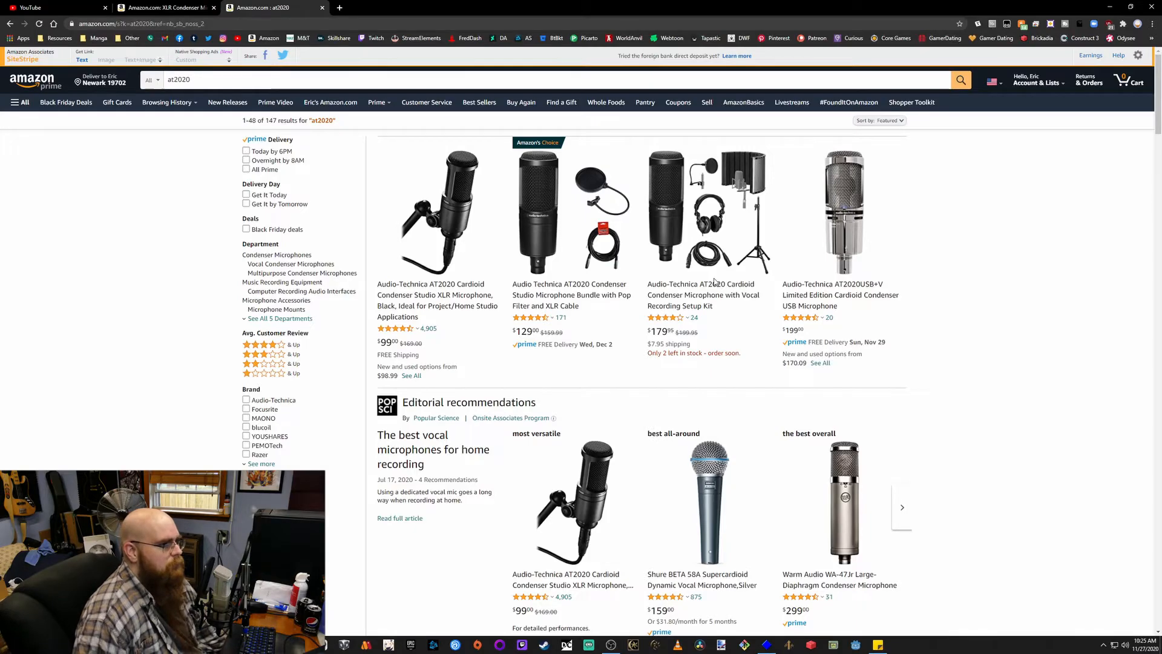
# Scroll the COMICA STM01 listing and show its frequency response thumbnail image
pyautogui.scroll(-3)
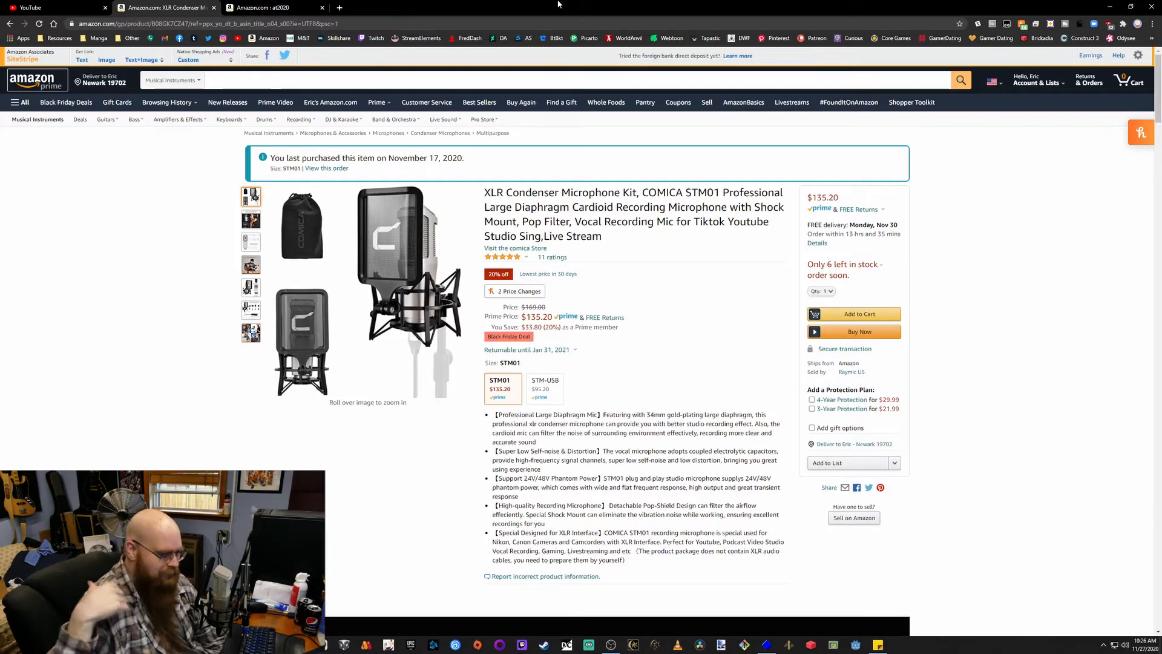
pyautogui.moveTo(1032, 311)
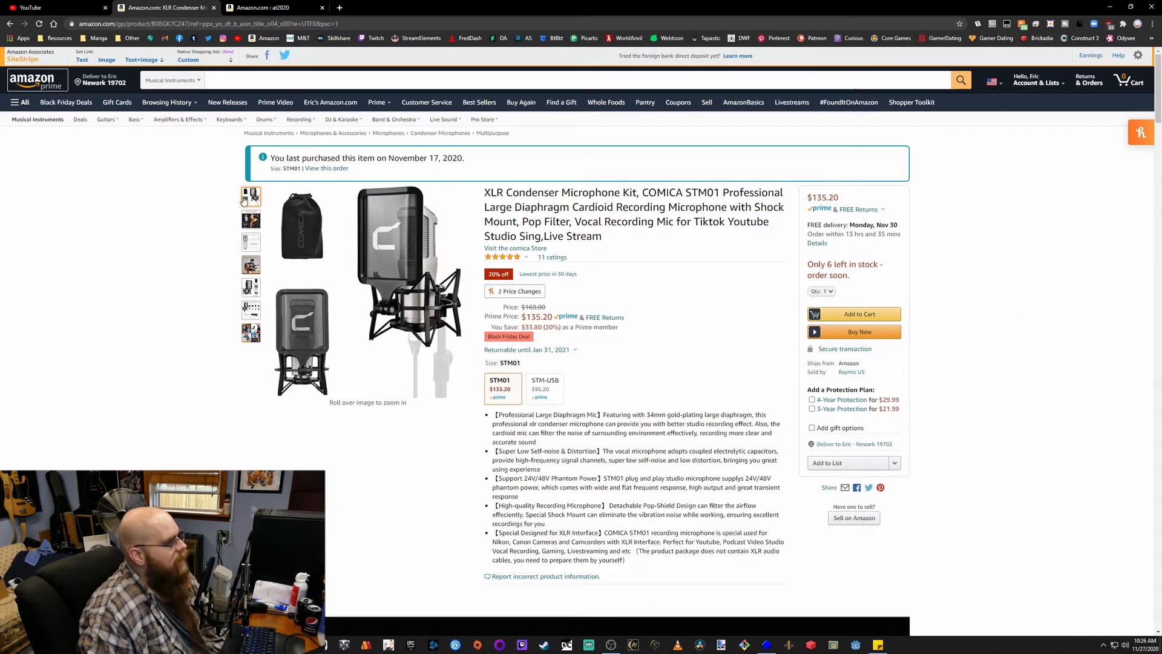
pyautogui.click(251, 242)
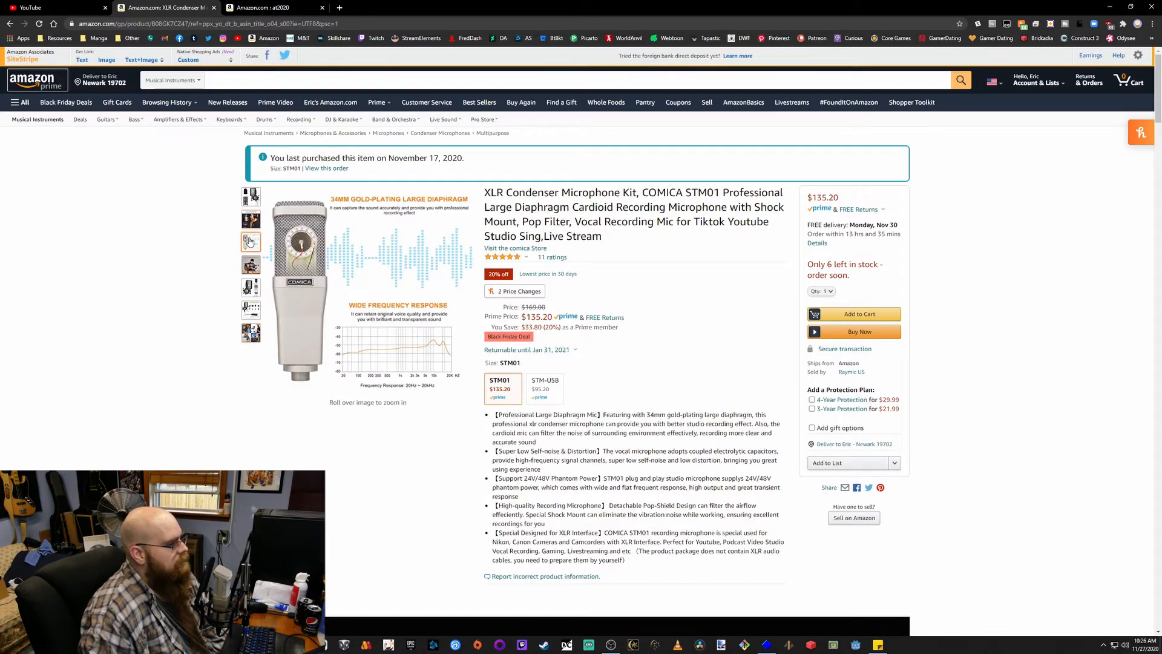
pyautogui.moveTo(135, 278)
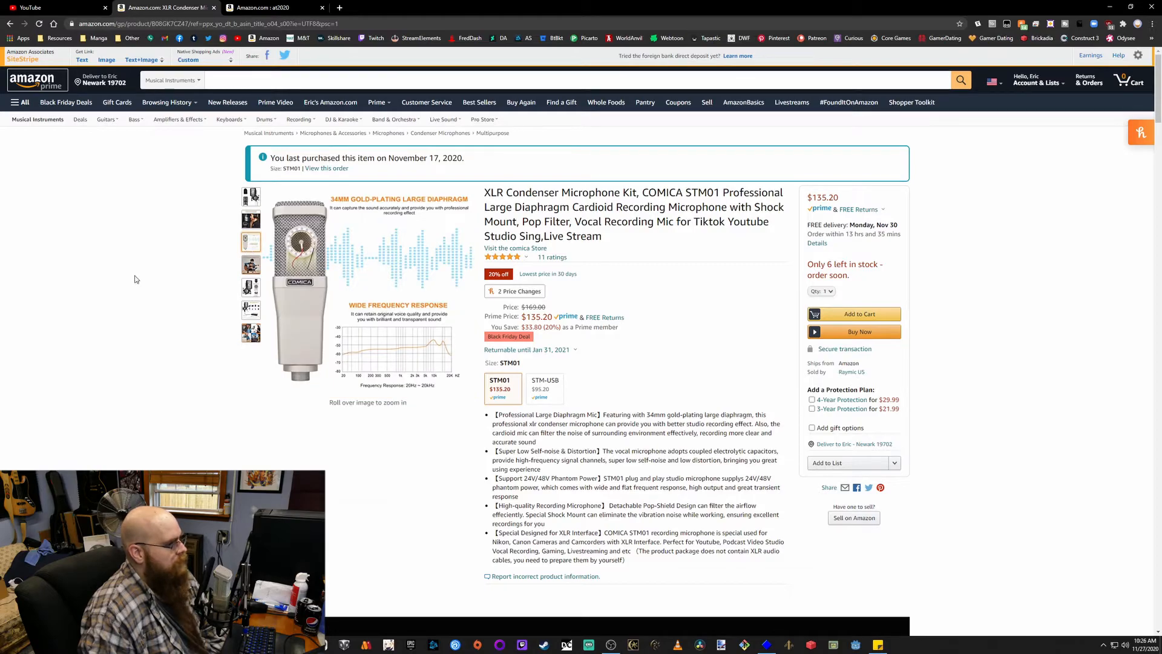
pyautogui.moveTo(373, 363)
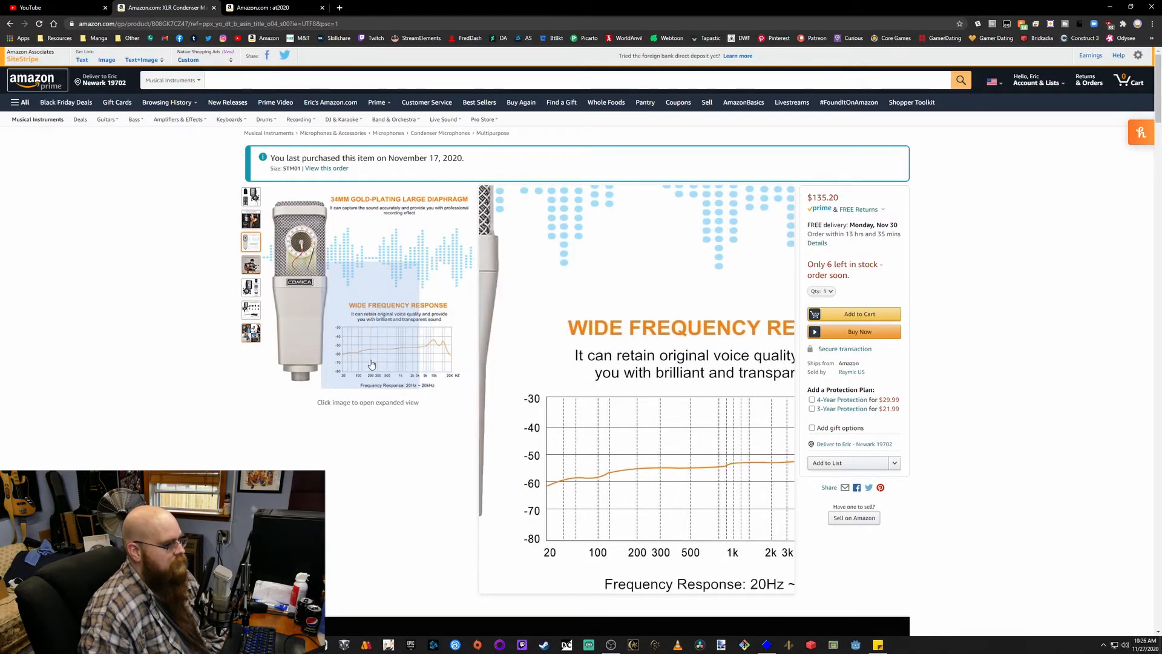